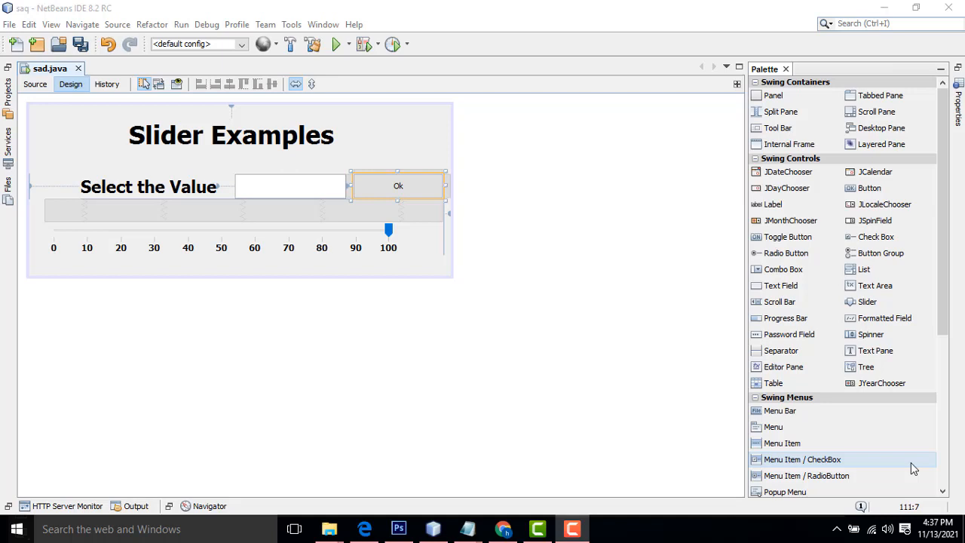
pyautogui.moveTo(481, 298)
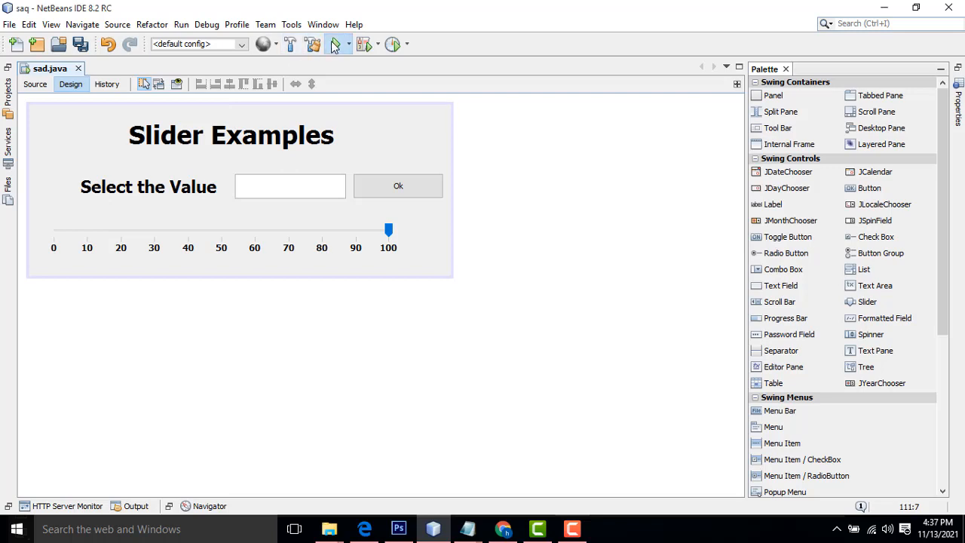
# Launch the form and enter values 20 and 90 to watch the slider follow them.
pyautogui.click(338, 42)
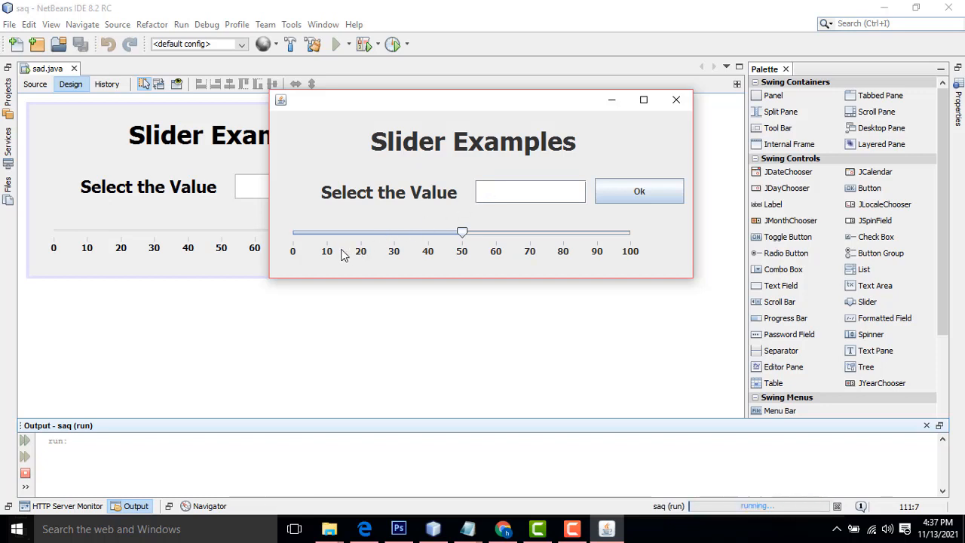
pyautogui.moveTo(341, 256)
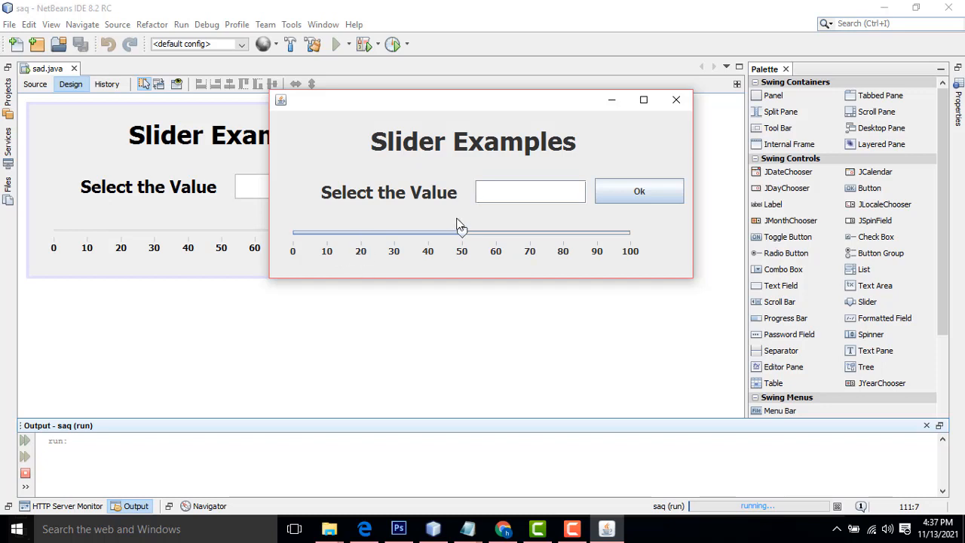
pyautogui.write('20')
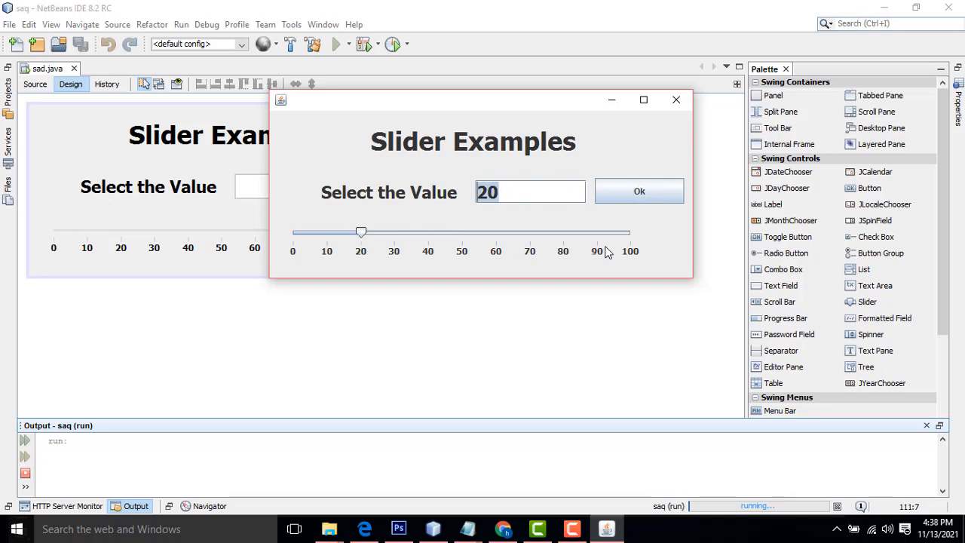
pyautogui.write('90')
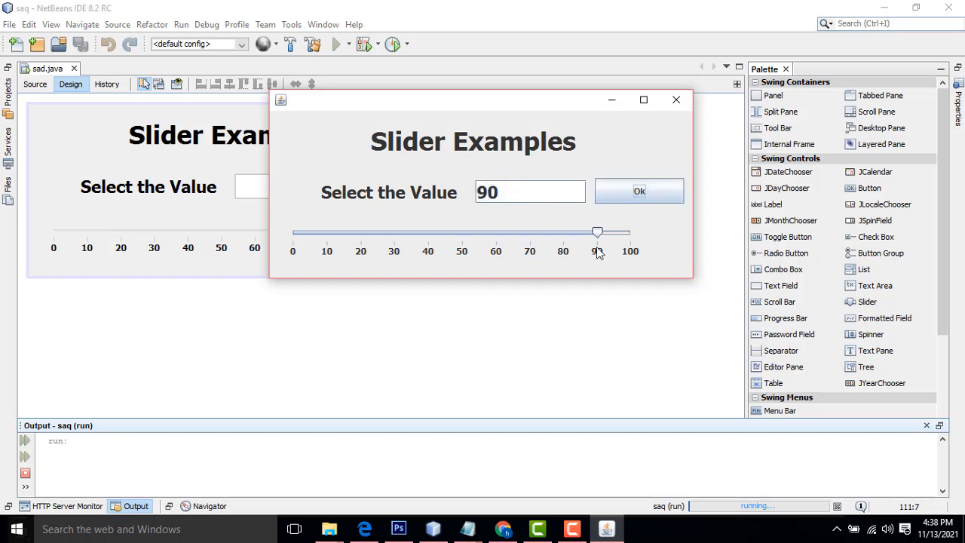
pyautogui.moveTo(597, 232); pyautogui.dragTo(630, 232)
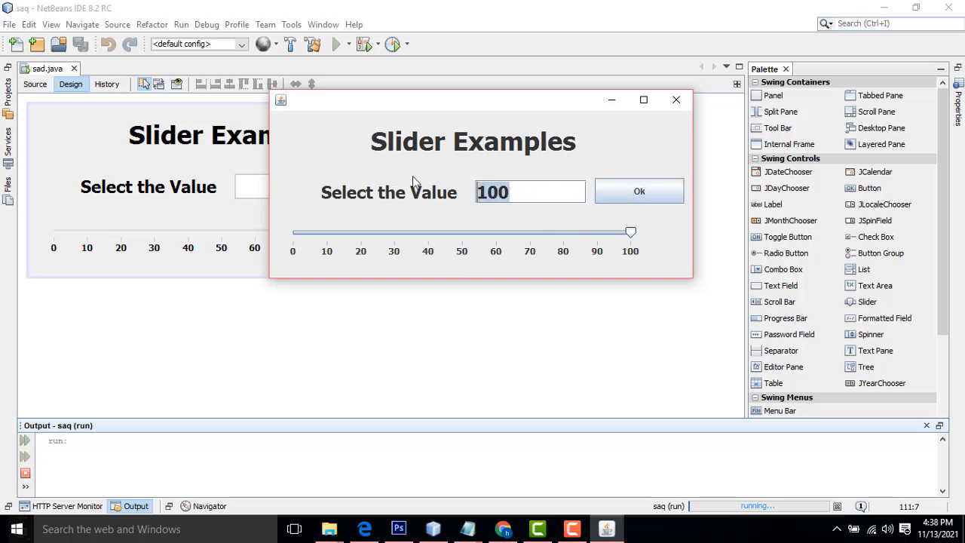
pyautogui.moveTo(631, 232); pyautogui.dragTo(293, 232)
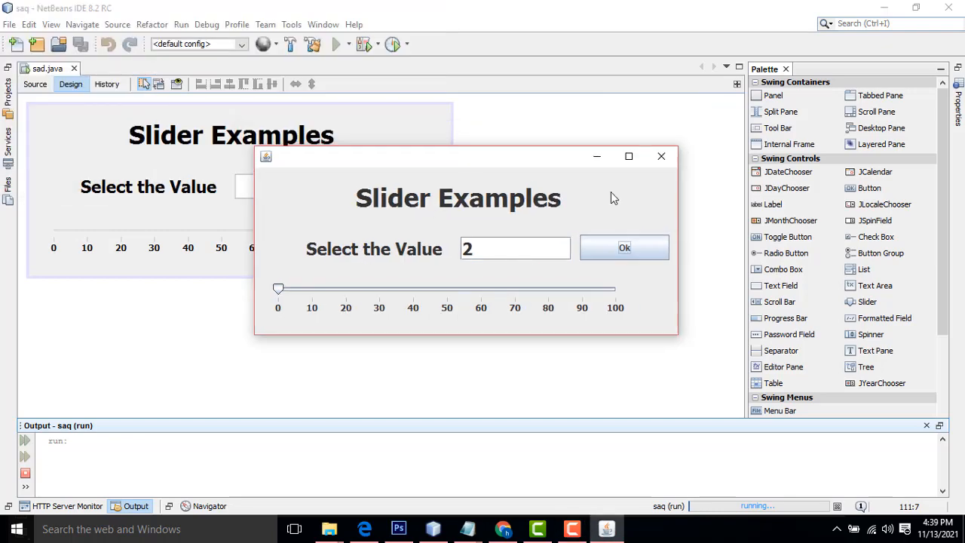
# Create a new Java Application project named Sliders.
pyautogui.click(9, 24)
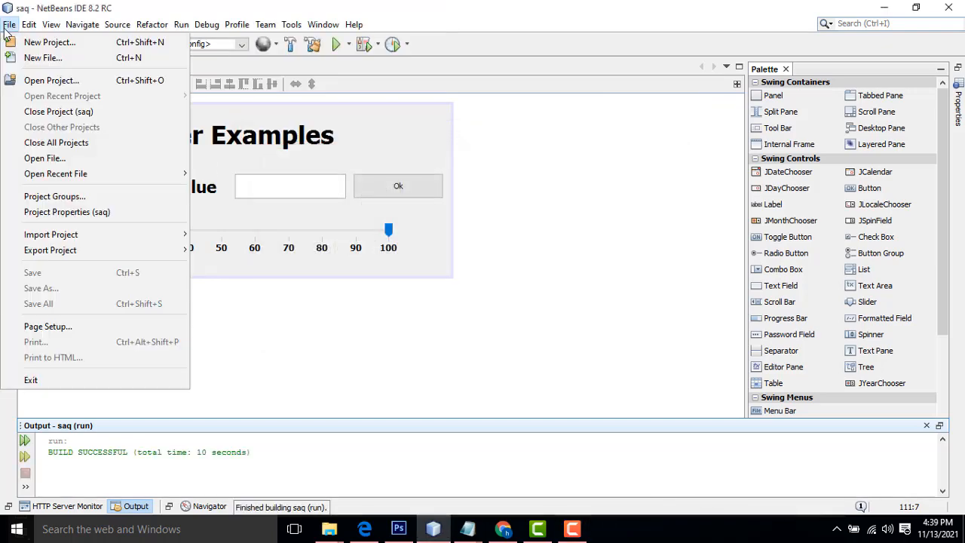
pyautogui.click(48, 42)
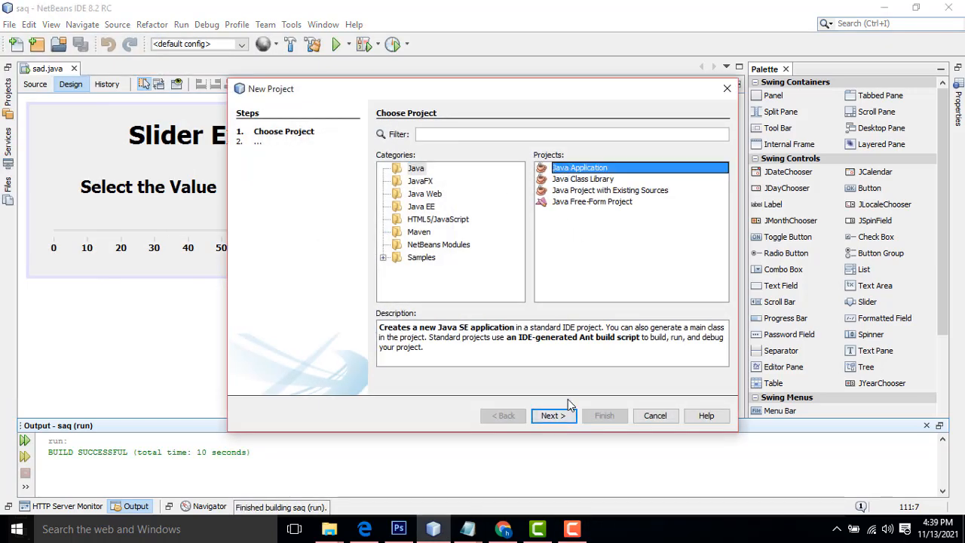
pyautogui.click(553, 416)
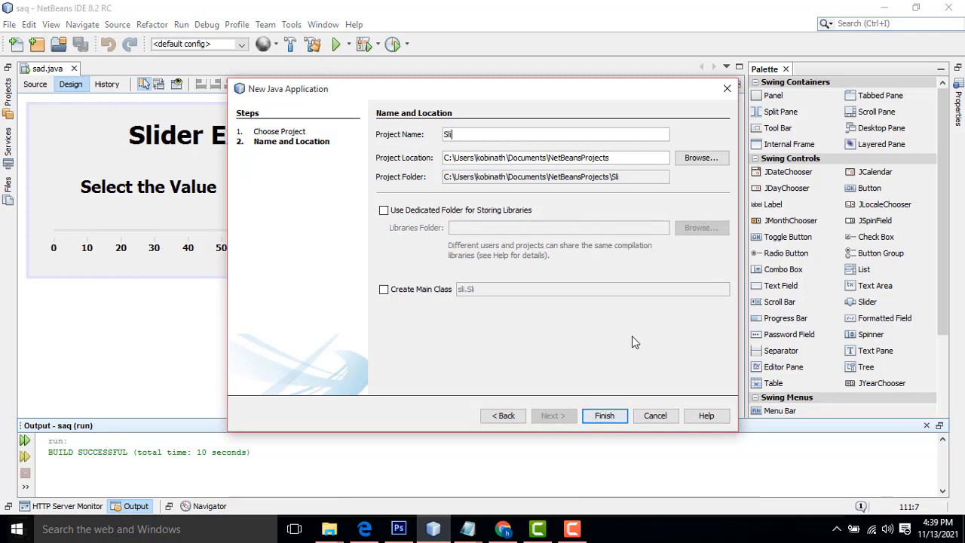
pyautogui.write('ders')
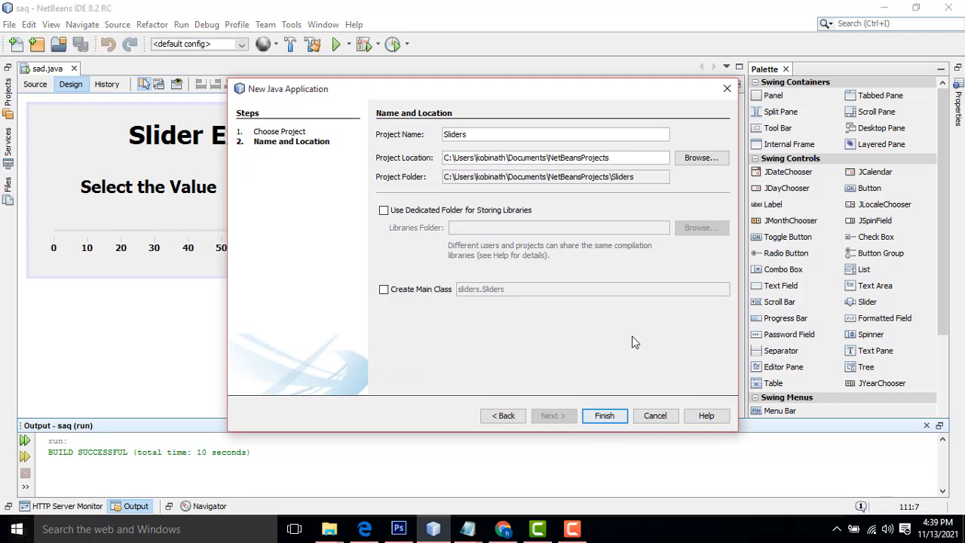
pyautogui.click(603, 416)
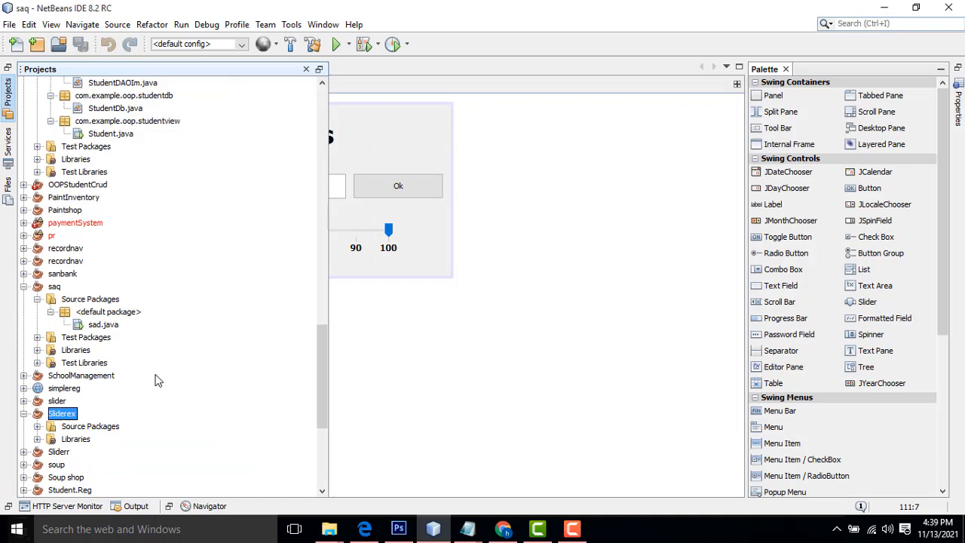
# Add a new JFrame form, Sliderr.java, to the project's default package.
pyautogui.scroll(-3)
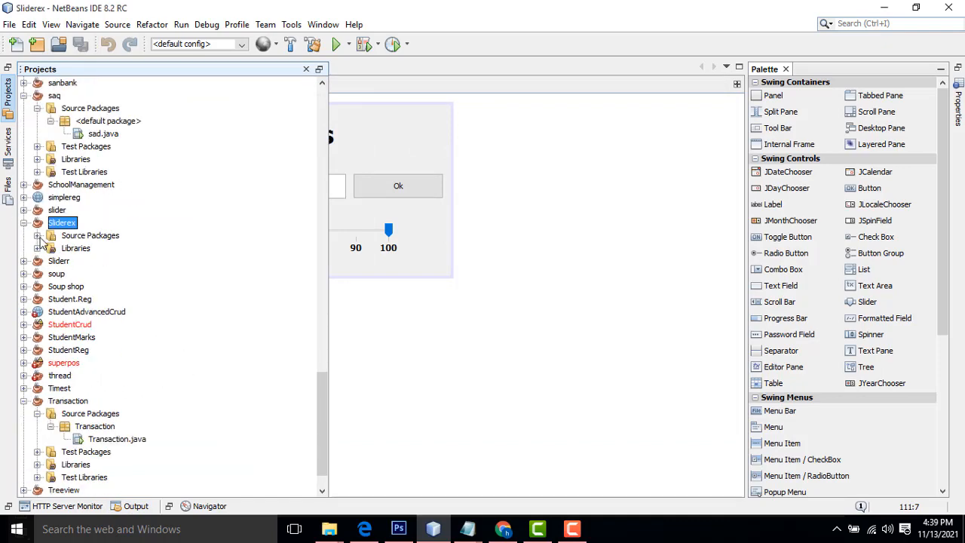
pyautogui.rightClick(109, 247)
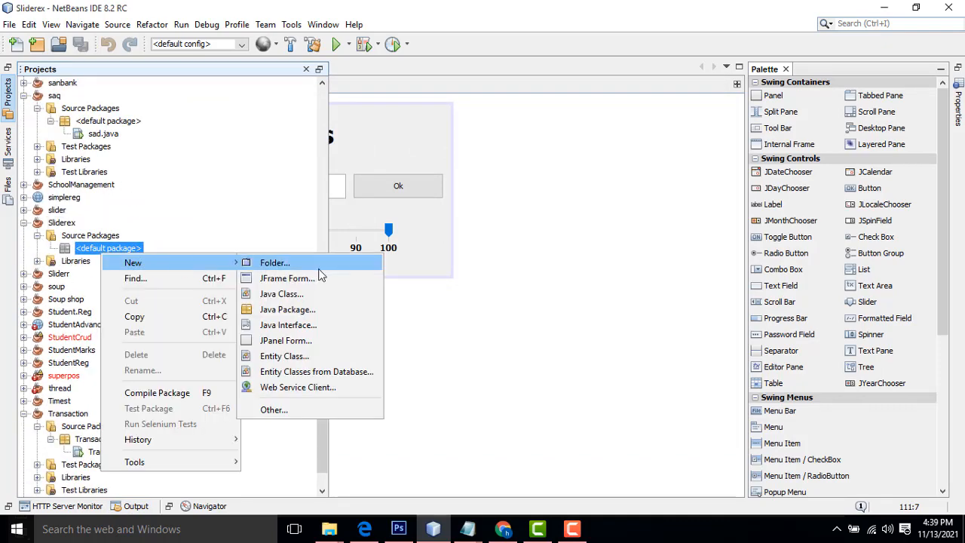
pyautogui.click(287, 277)
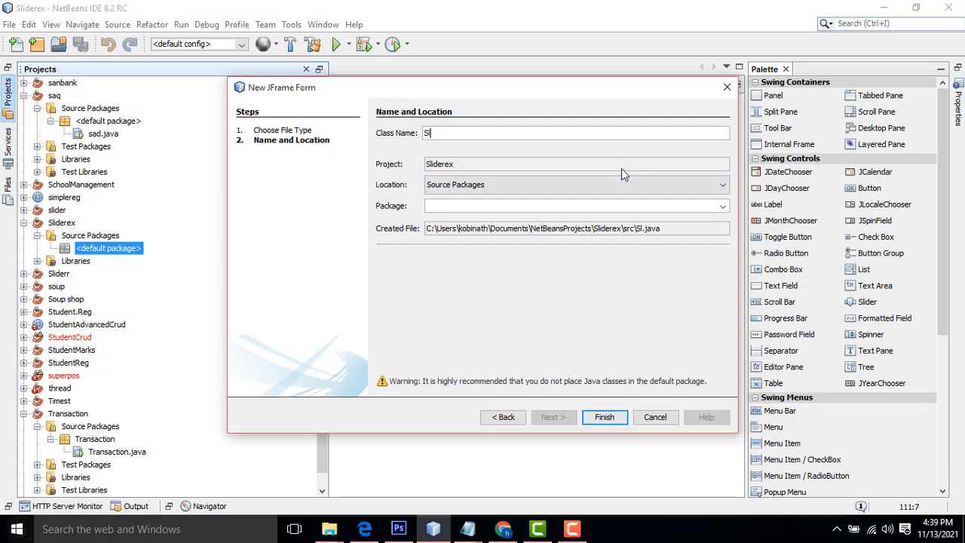
pyautogui.click(603, 417)
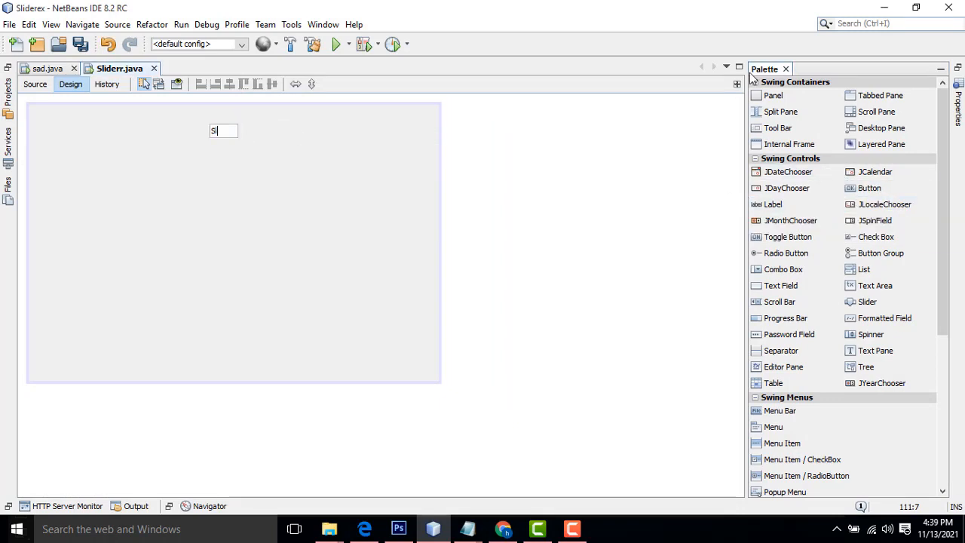
# Set the heading label to 'Slider Examples' in Tahoma 48 Bold.
pyautogui.write('ider Examples')
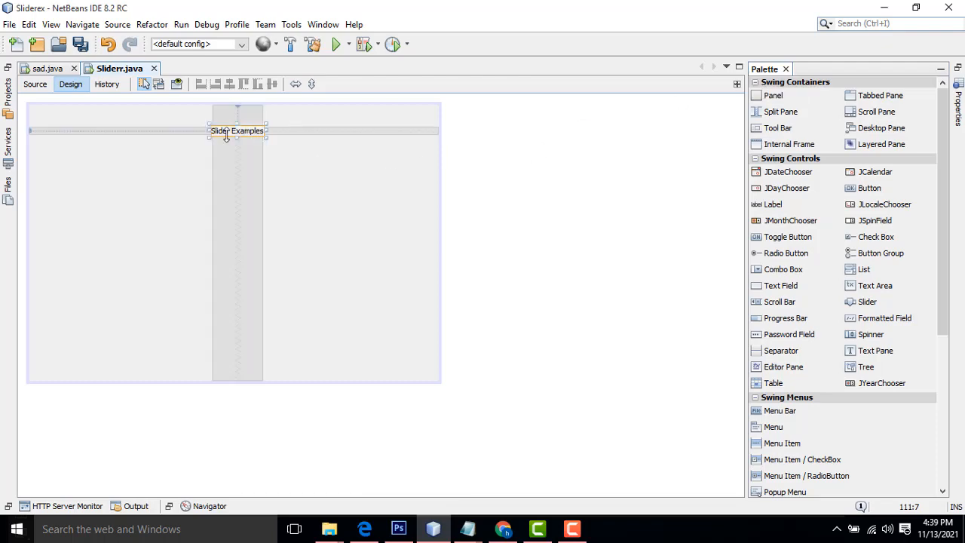
pyautogui.doubleClick(236, 130)
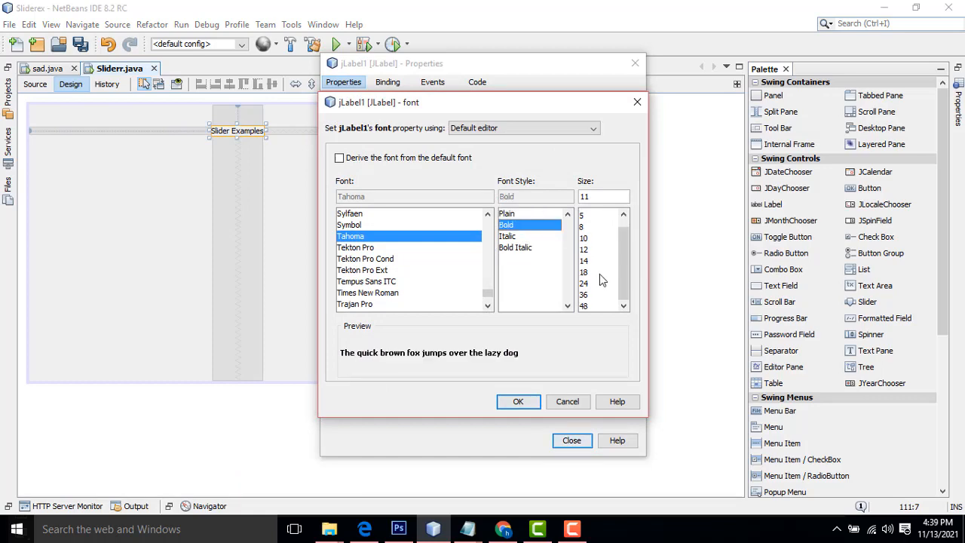
pyautogui.click(519, 401)
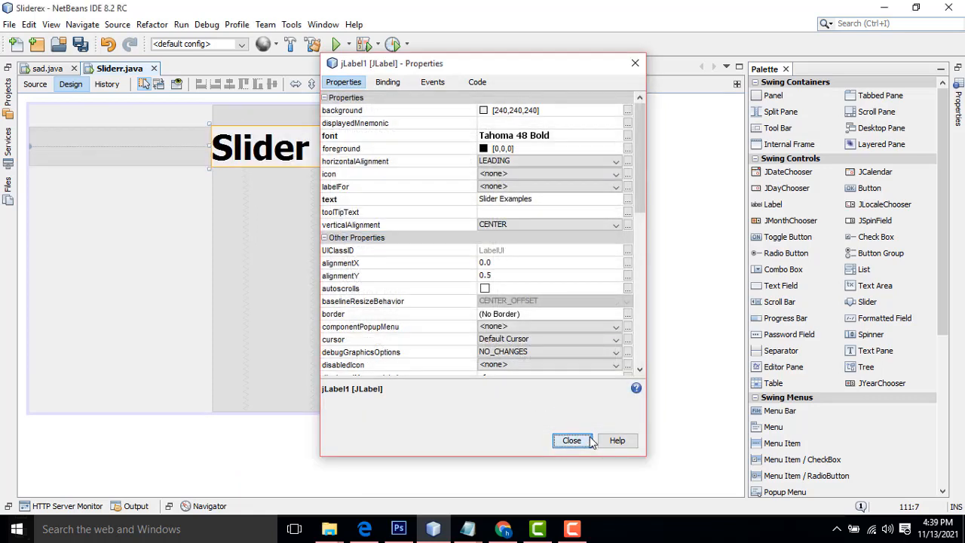
pyautogui.click(571, 441)
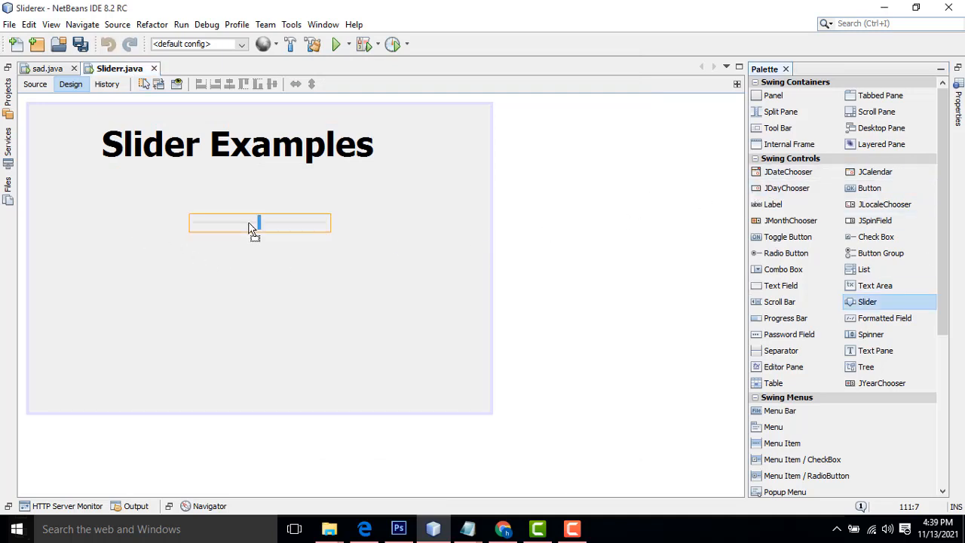
# Widen the slider and give it a 0–100 range with labeled ticks every 10.
pyautogui.moveTo(329, 220); pyautogui.dragTo(422, 220)
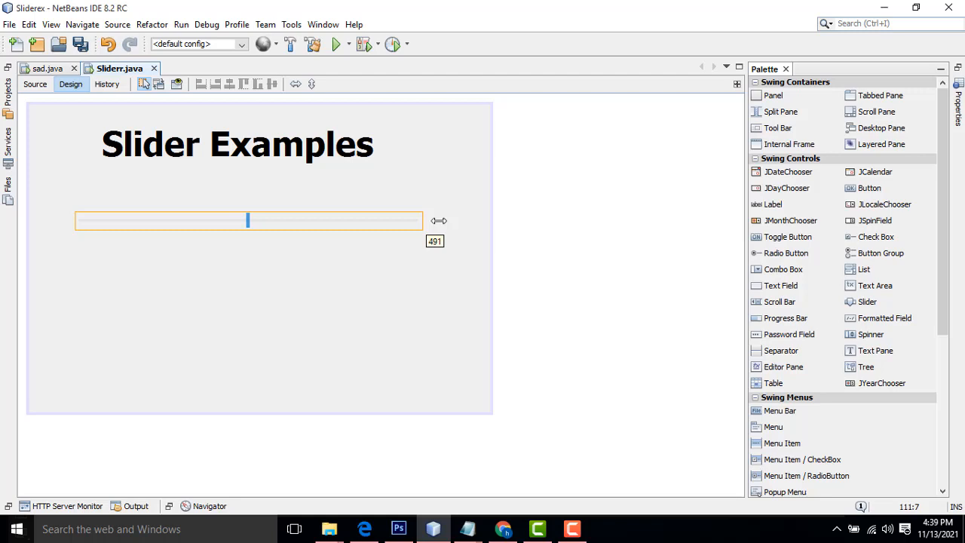
pyautogui.rightClick(248, 220)
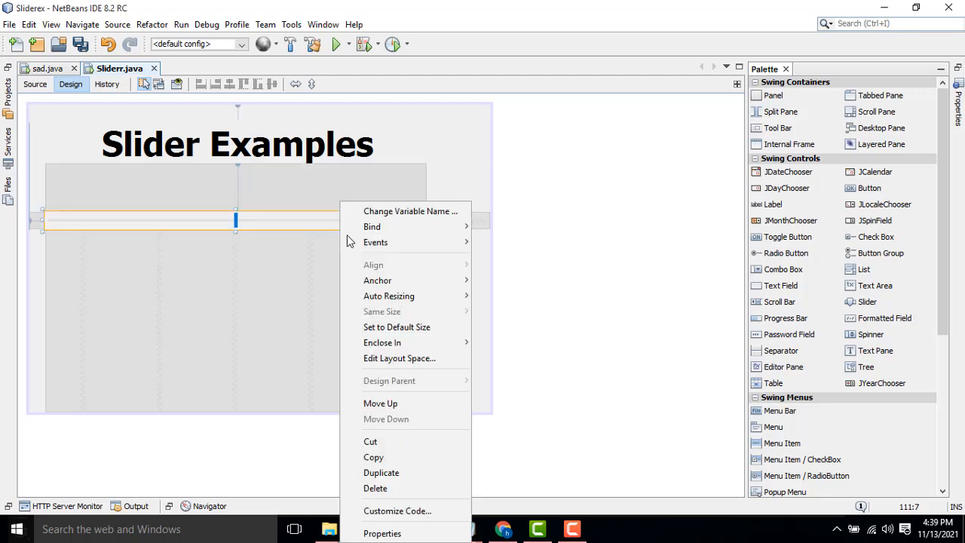
pyautogui.click(383, 534)
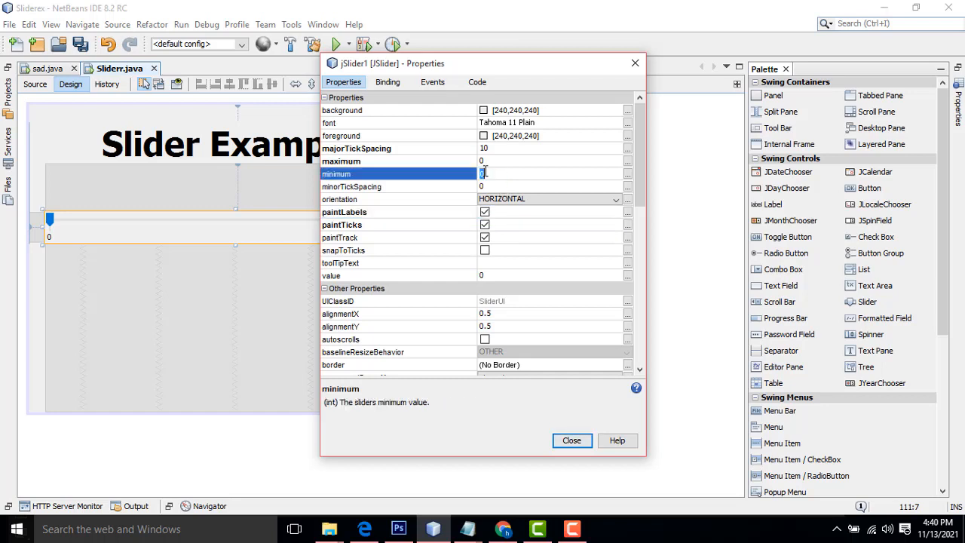
pyautogui.write('100')
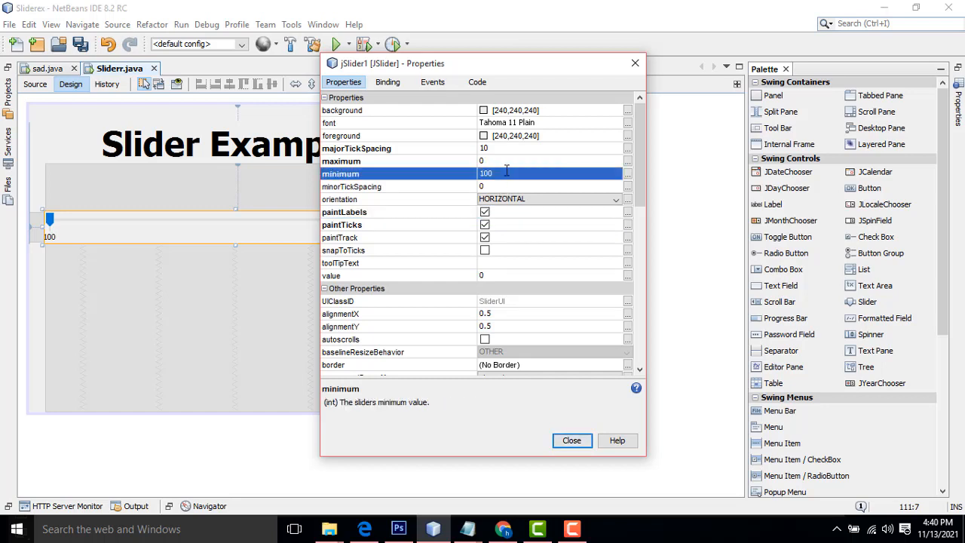
pyautogui.tripleClick(485, 173)
pyautogui.write('0')
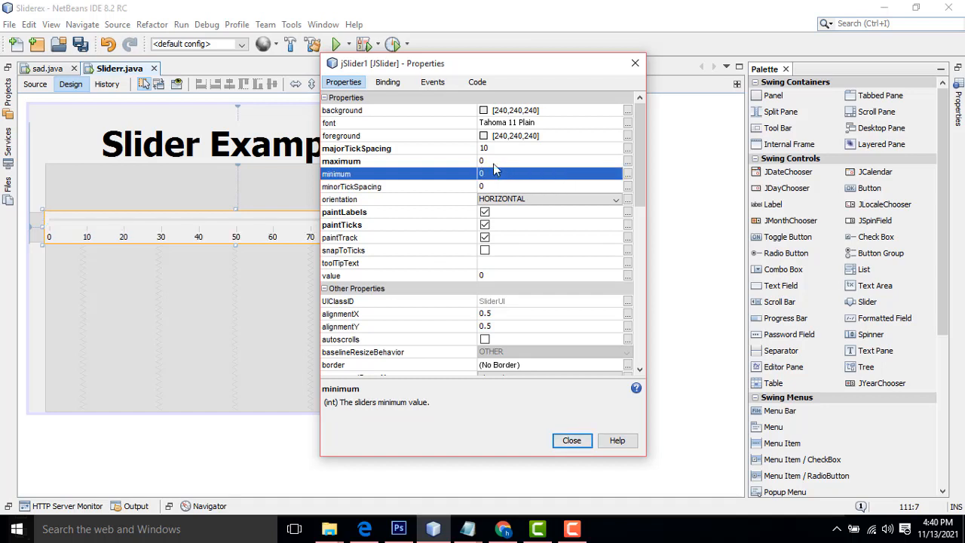
pyautogui.click(571, 440)
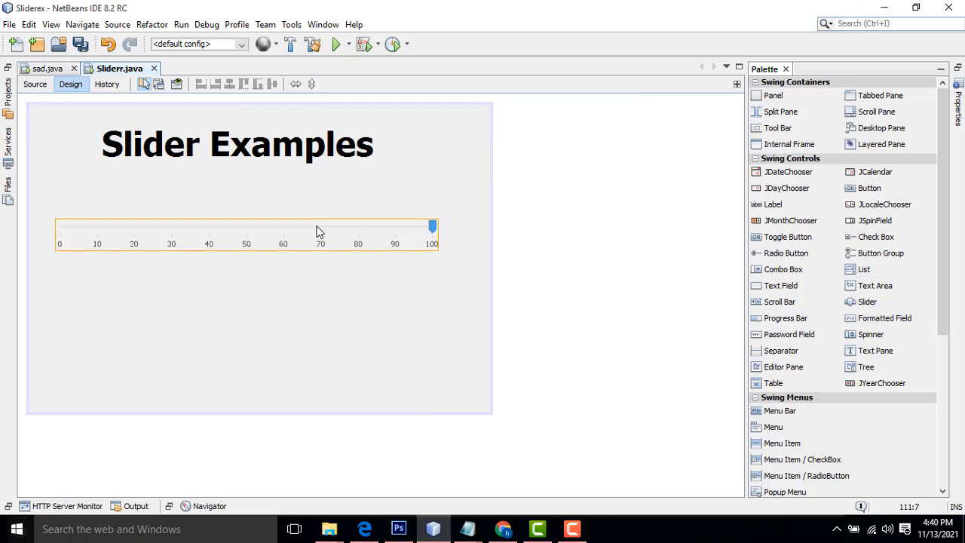
# Place a text field below the heading and set its font to Tahoma 36 Bold.
pyautogui.moveTo(433, 227); pyautogui.dragTo(466, 226)
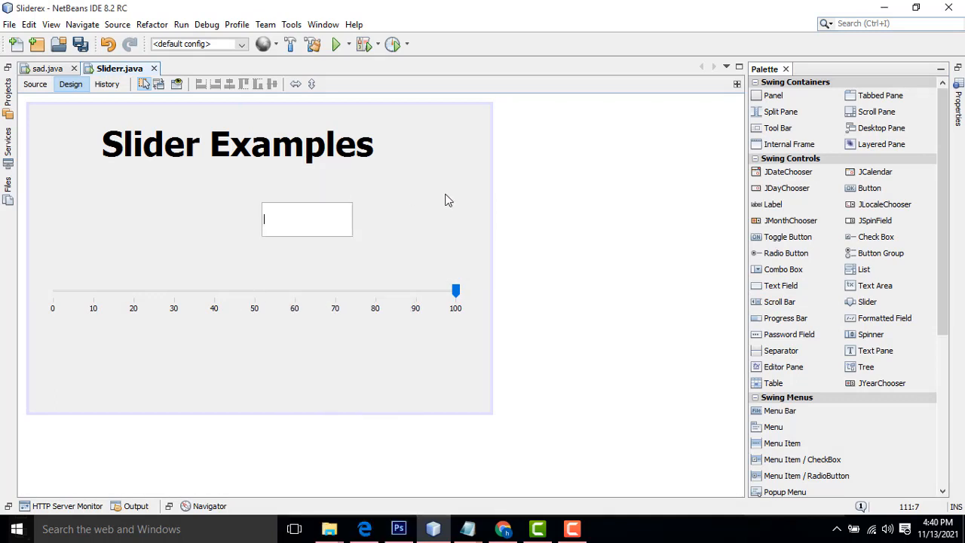
pyautogui.moveTo(362, 249)
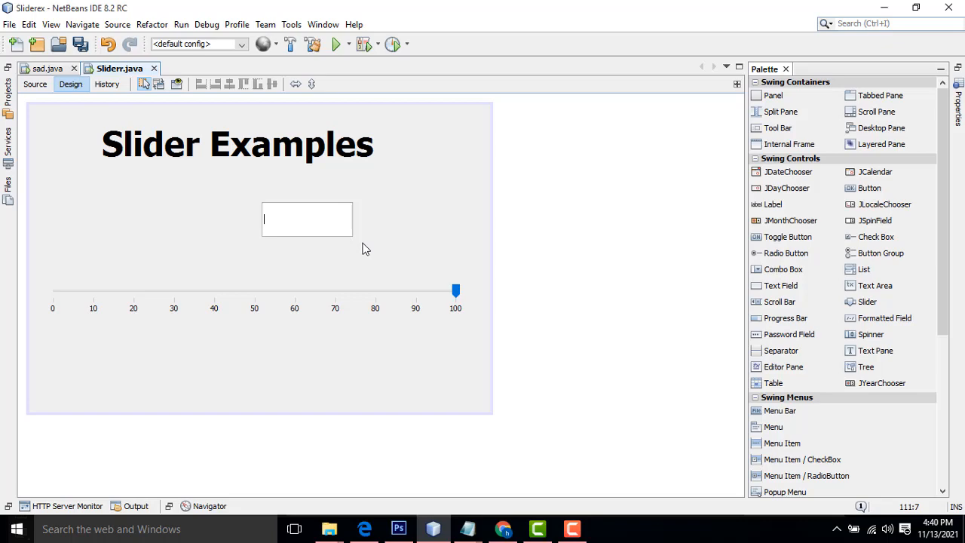
pyautogui.doubleClick(308, 218)
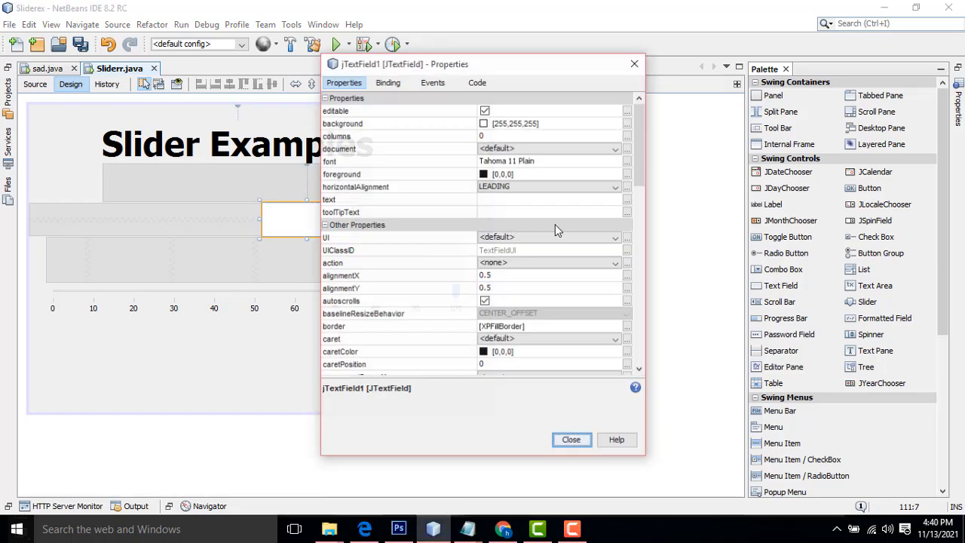
pyautogui.click(627, 161)
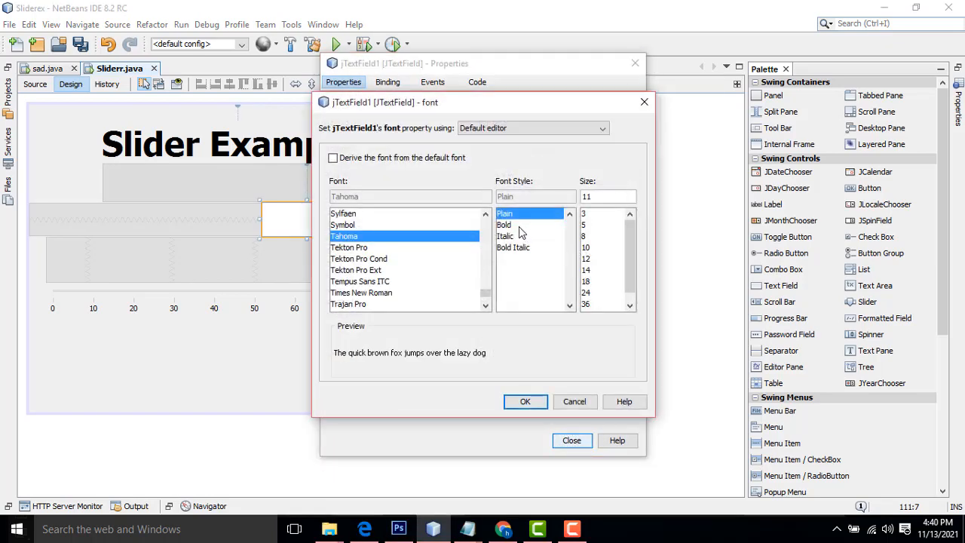
pyautogui.click(524, 401)
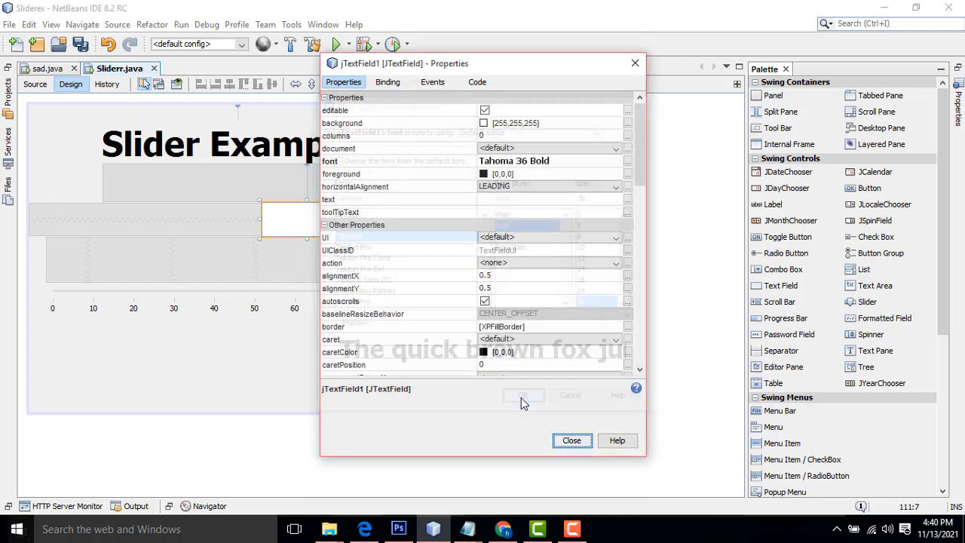
pyautogui.click(571, 440)
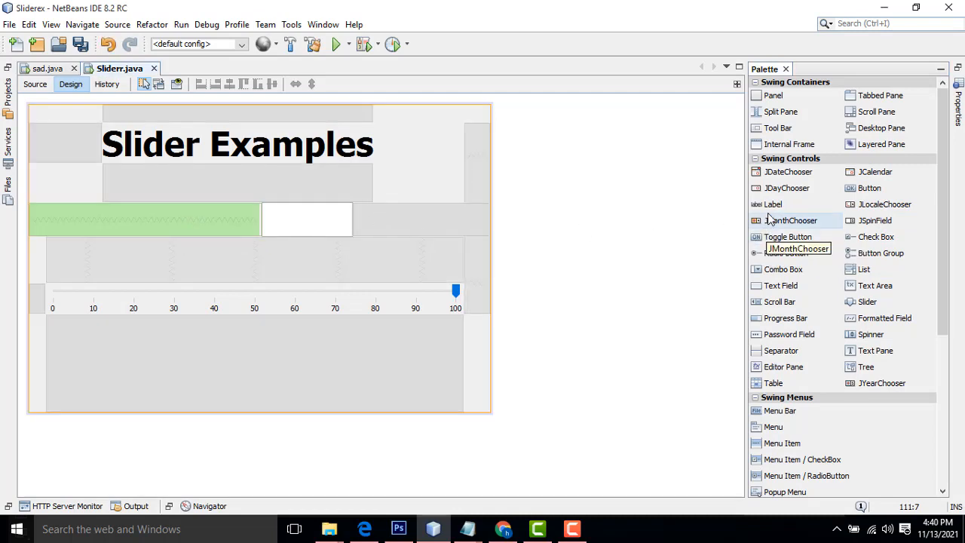
# Change the new label's text to 'Enter Value'.
pyautogui.rightClick(144, 218)
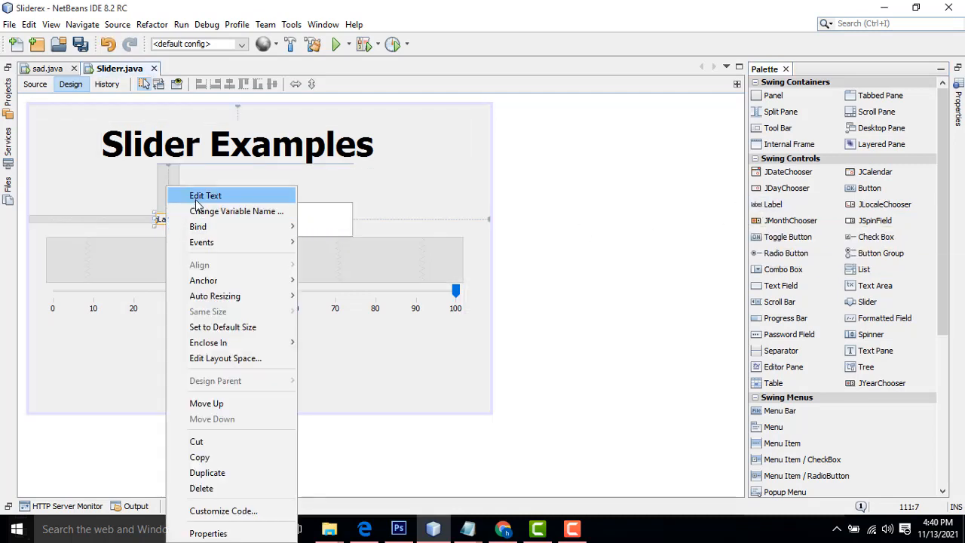
pyautogui.click(205, 196)
pyautogui.write('Enter Va')
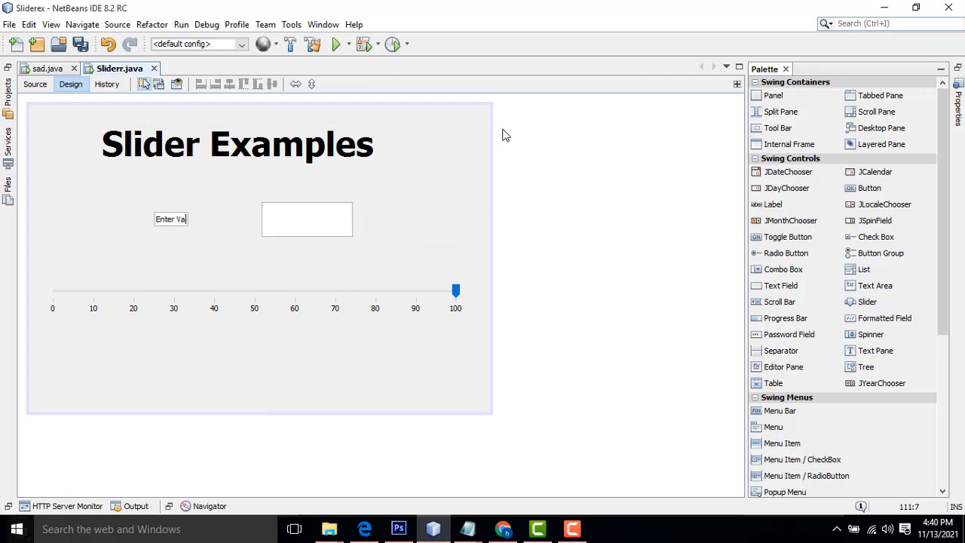
pyautogui.click(171, 218)
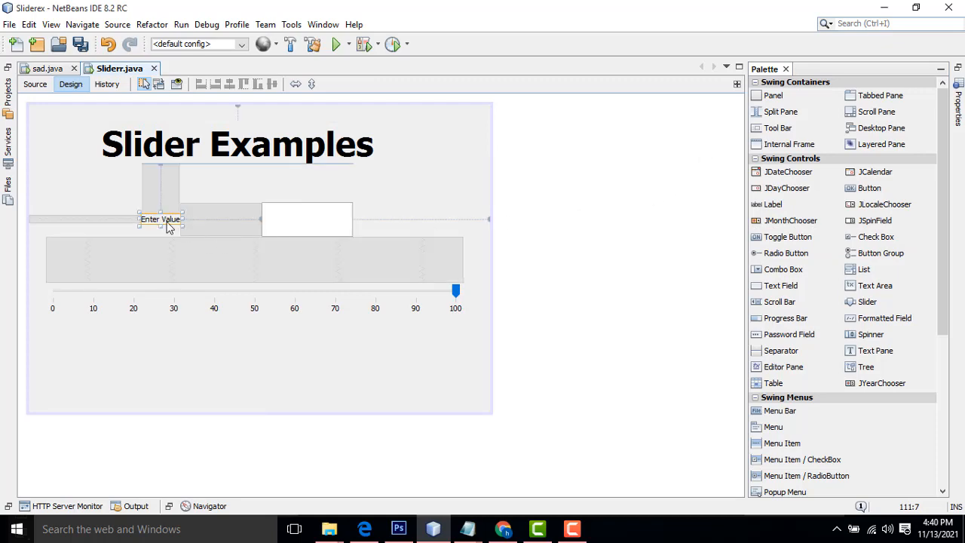
# Set the Enter Value label's font to Tahoma 36 Bold.
pyautogui.doubleClick(160, 218)
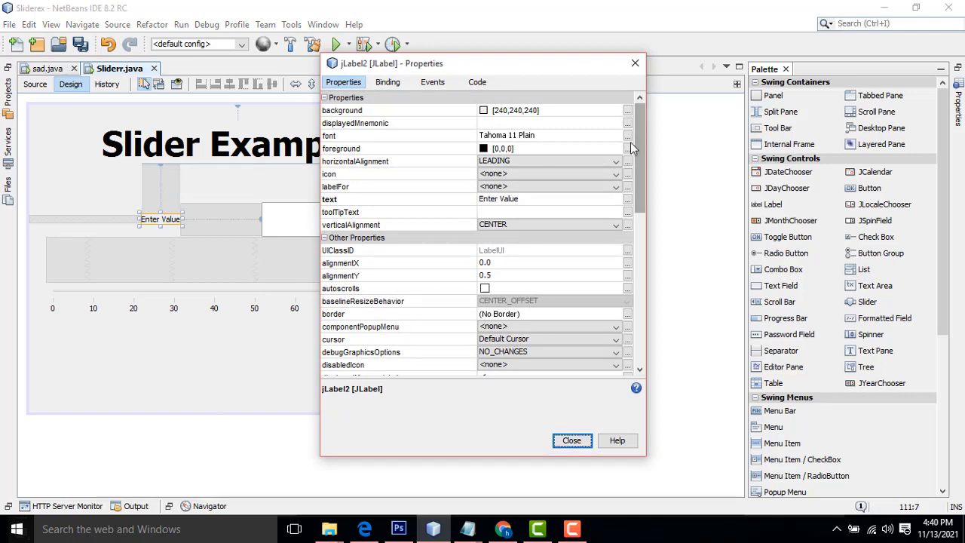
pyautogui.click(627, 136)
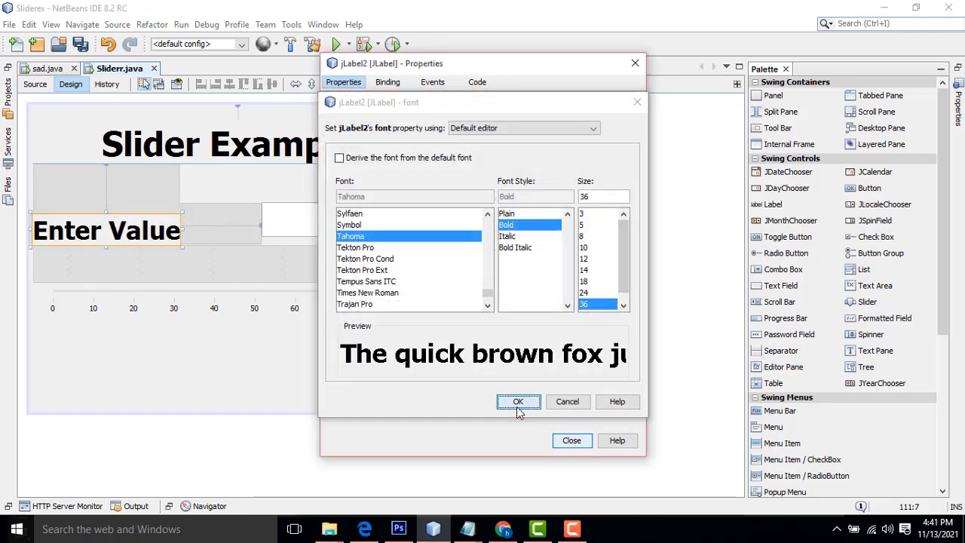
pyautogui.click(518, 401)
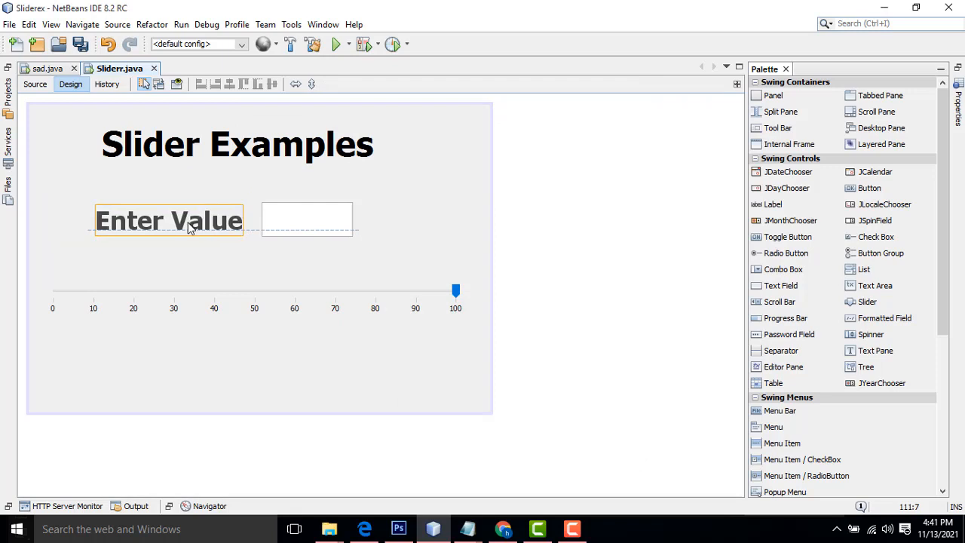
pyautogui.click(450, 254)
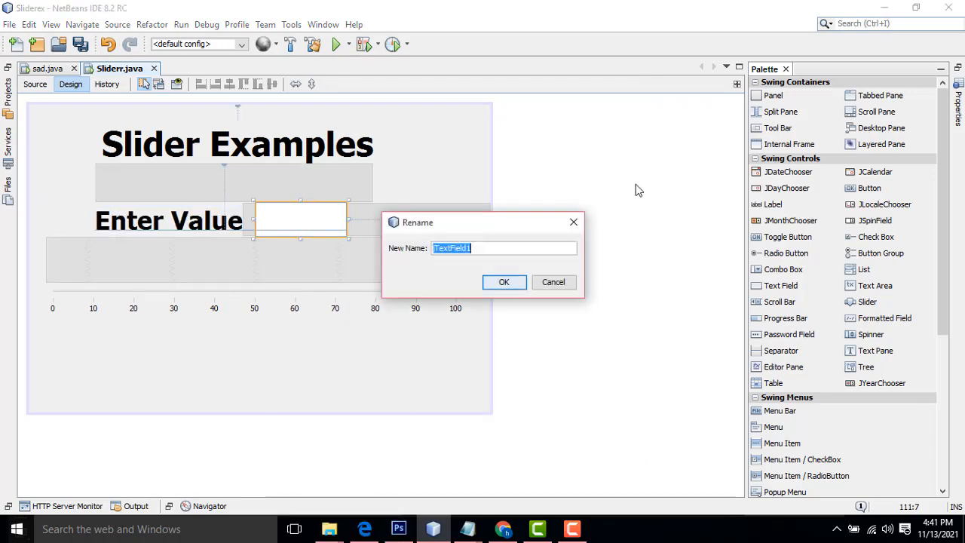
# Rename the text field's variable to txtval and confirm the slider's variable name.
pyautogui.write('txtval')
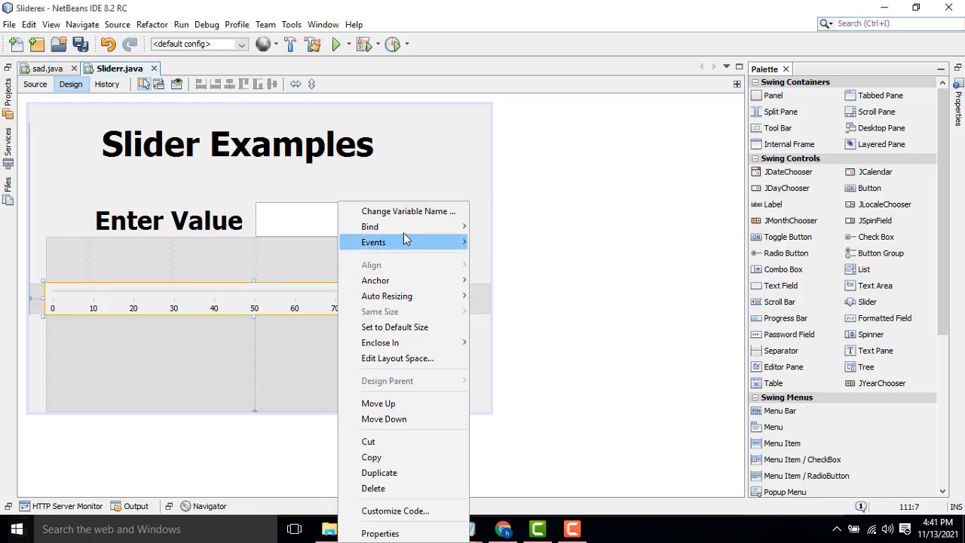
pyautogui.click(407, 211)
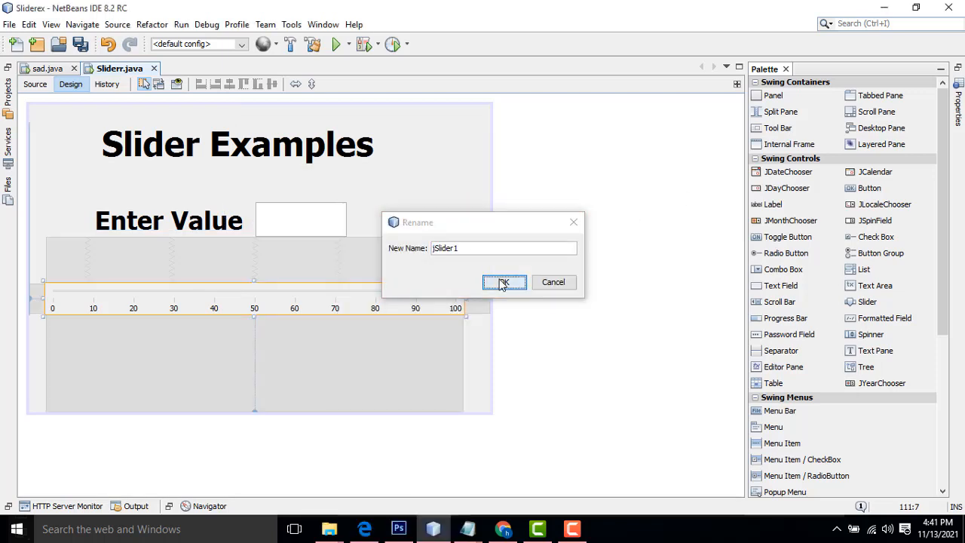
pyautogui.click(503, 282)
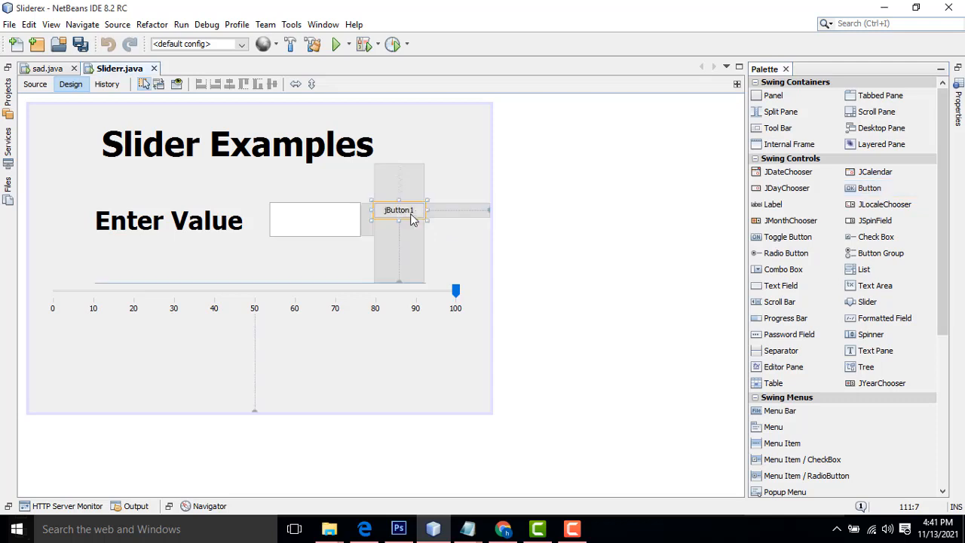
# Caption the button 'Ok' and jump to its actionPerformed handler in Source view.
pyautogui.rightClick(407, 218)
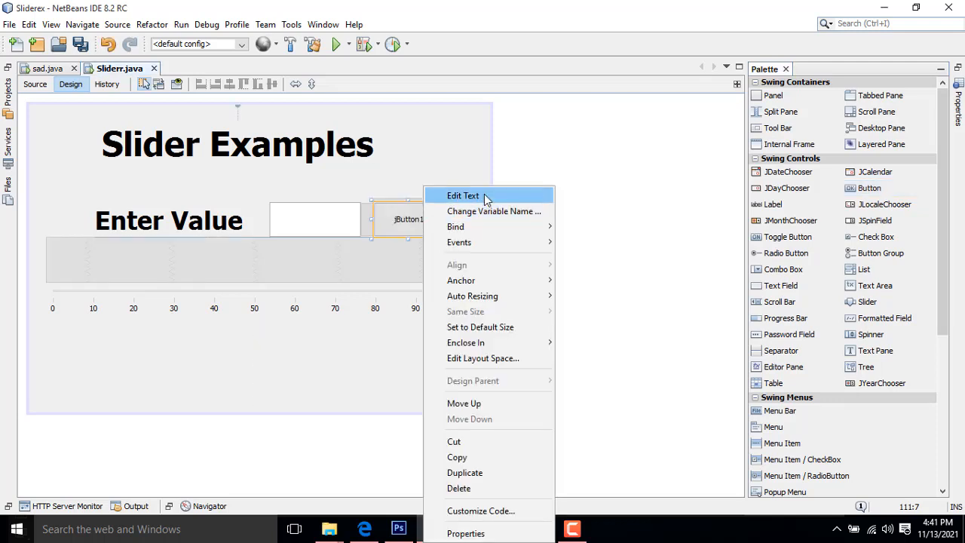
pyautogui.click(462, 196)
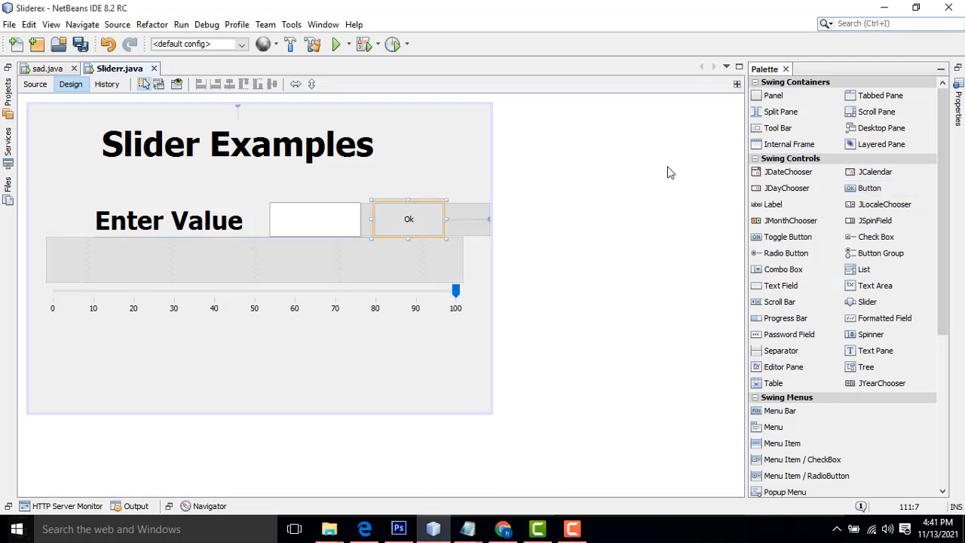
pyautogui.click(313, 219)
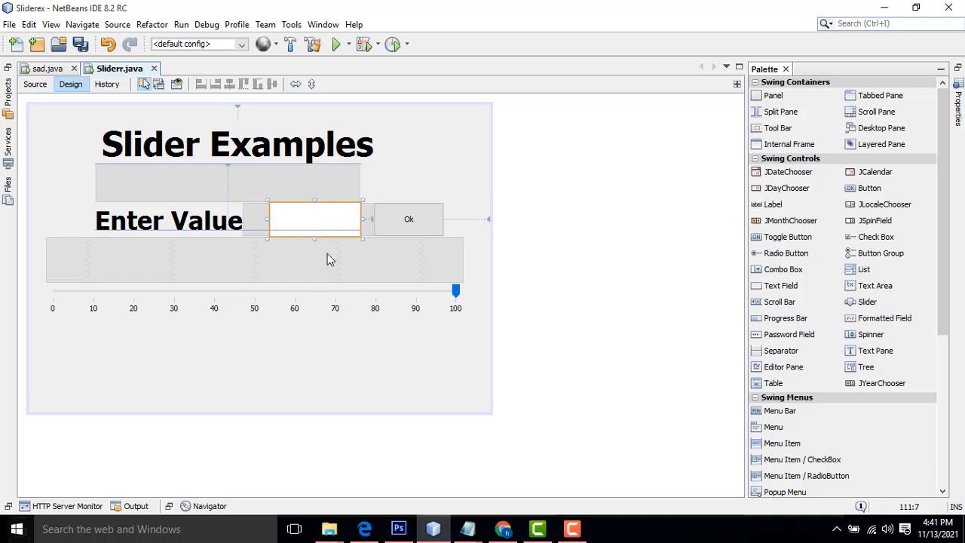
pyautogui.moveTo(301, 236)
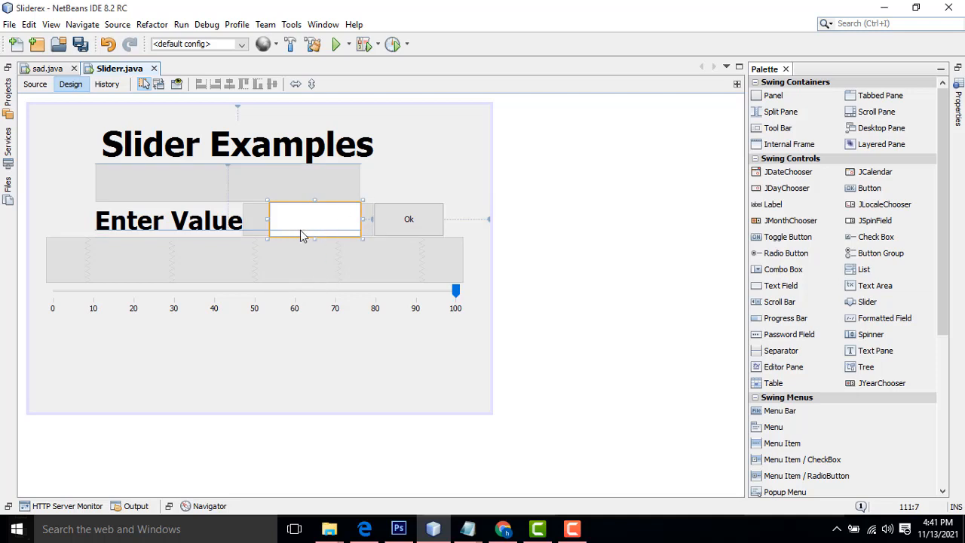
pyautogui.moveTo(54, 295)
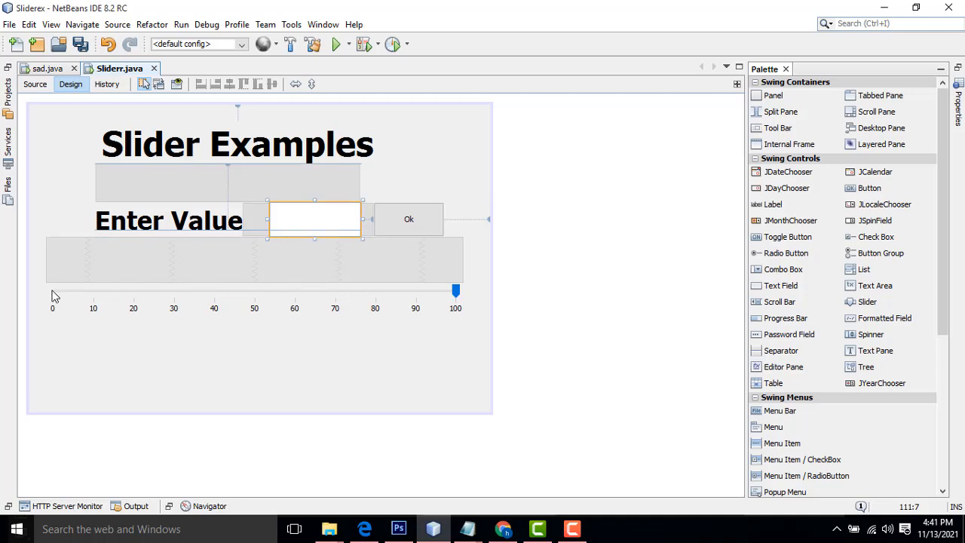
pyautogui.moveTo(97, 300)
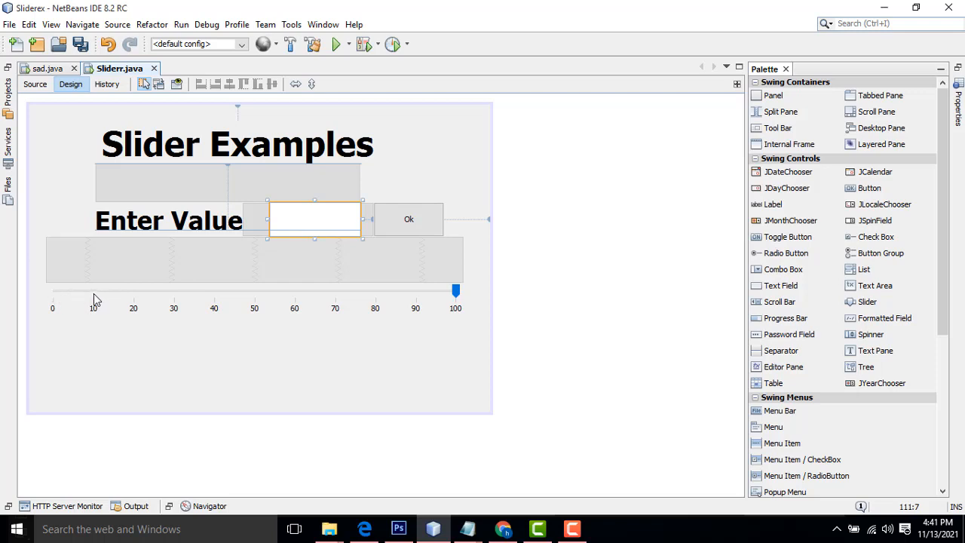
pyautogui.moveTo(139, 303)
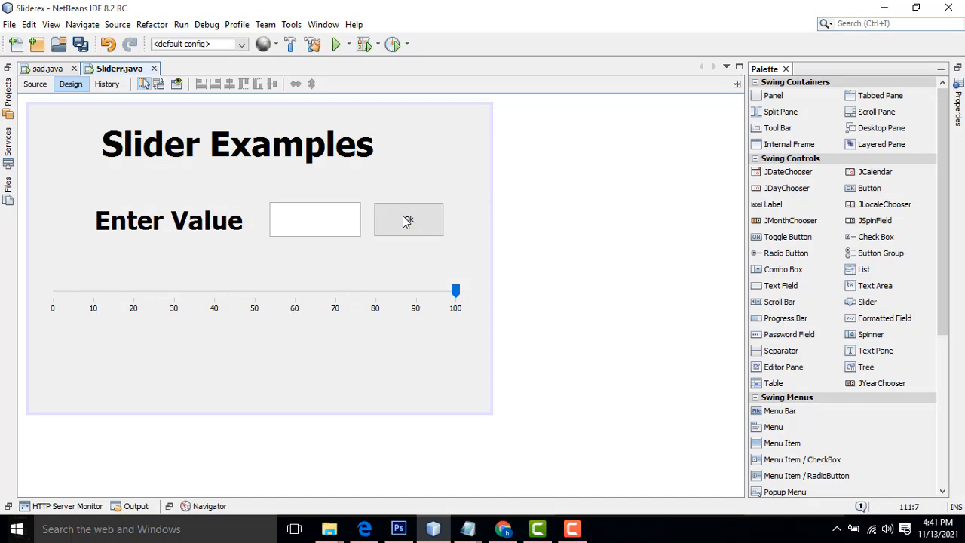
pyautogui.click(35, 84)
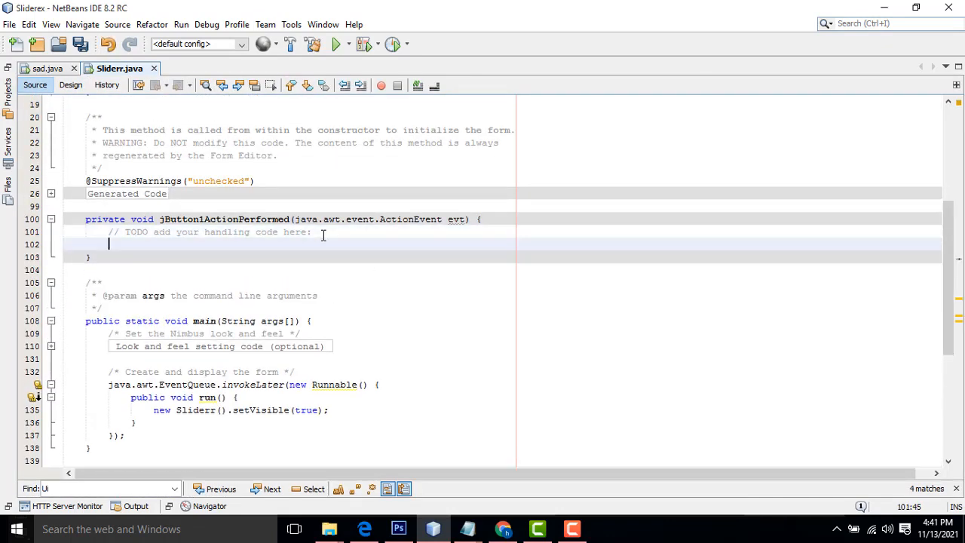
# Write int a = Integer.parseInt(txtval.getText()); in the Ok handler, then return to Design view.
pyautogui.click(70, 84)
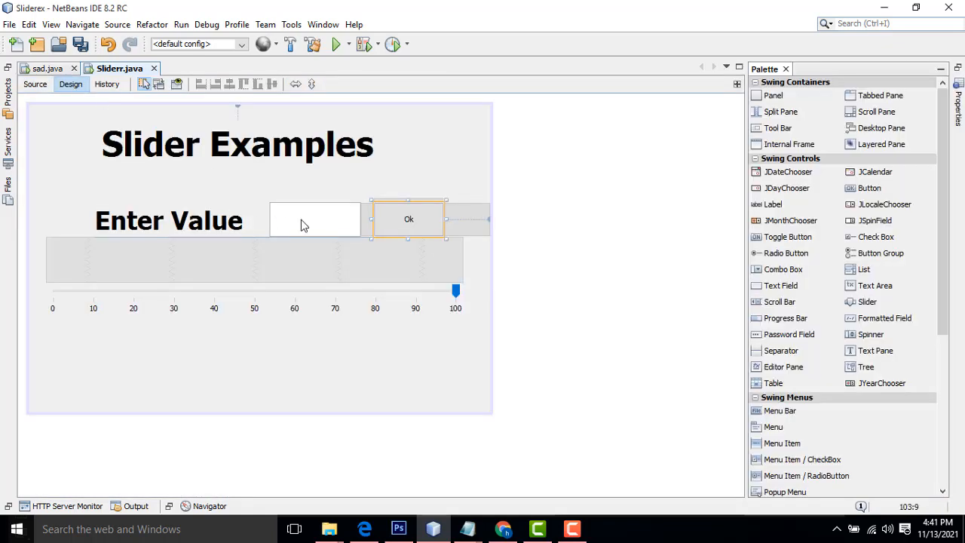
pyautogui.click(35, 85)
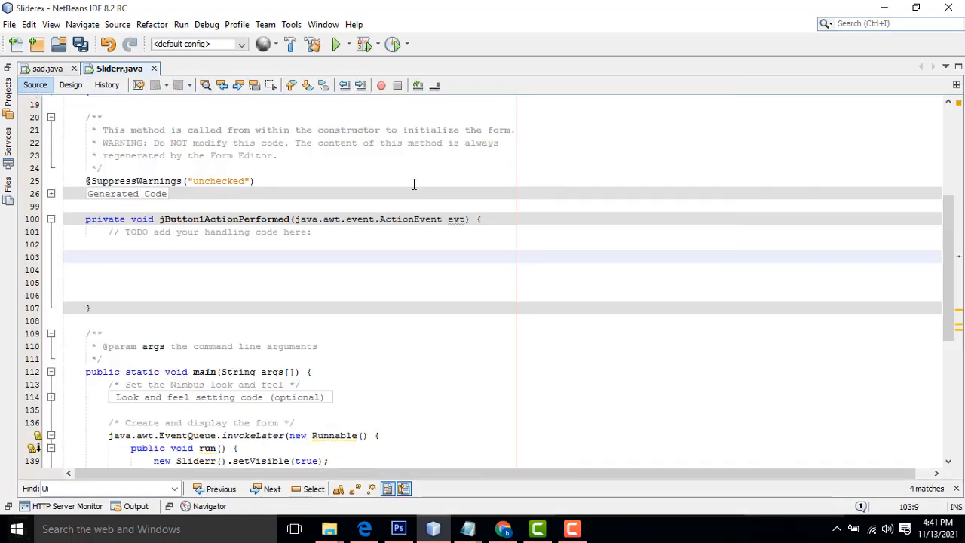
pyautogui.write('int')
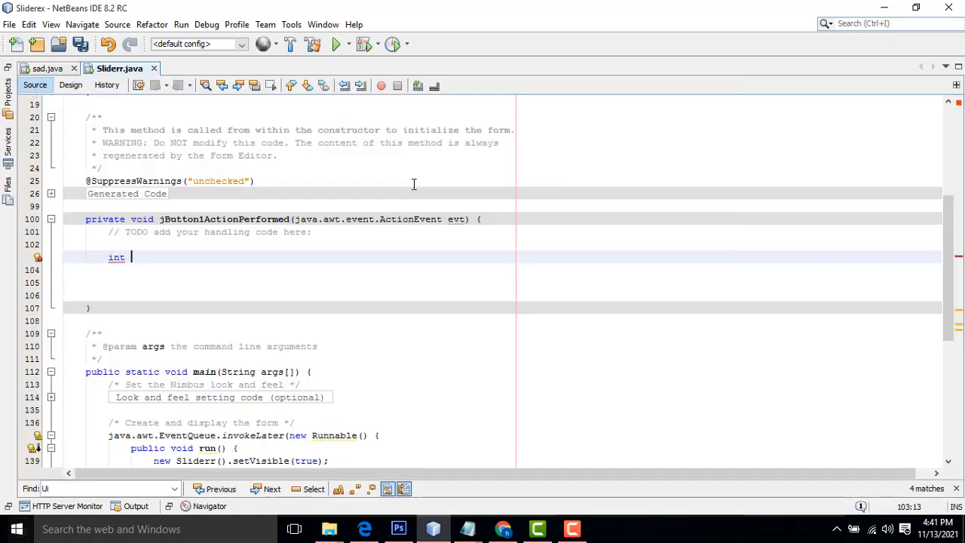
pyautogui.write('a =')
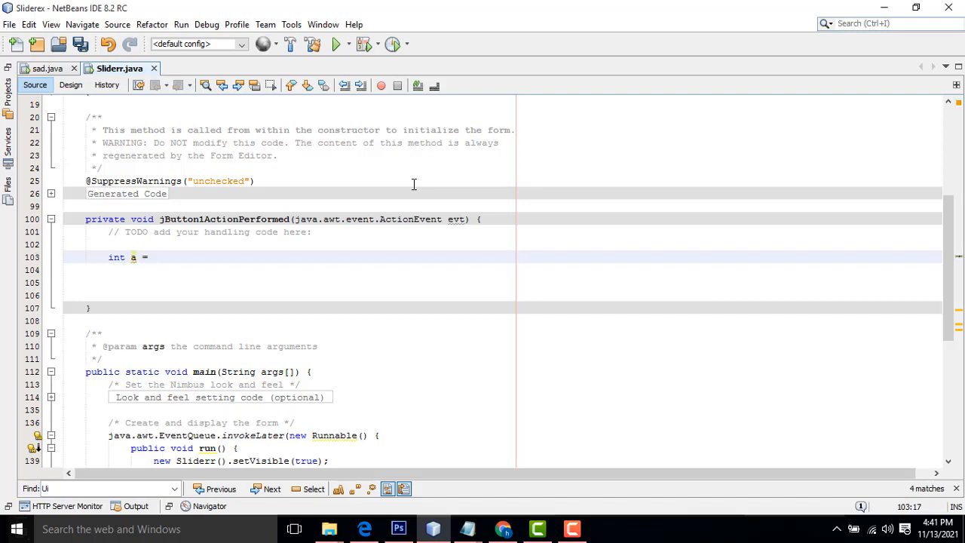
pyautogui.write('Integer.parseInt(txt')
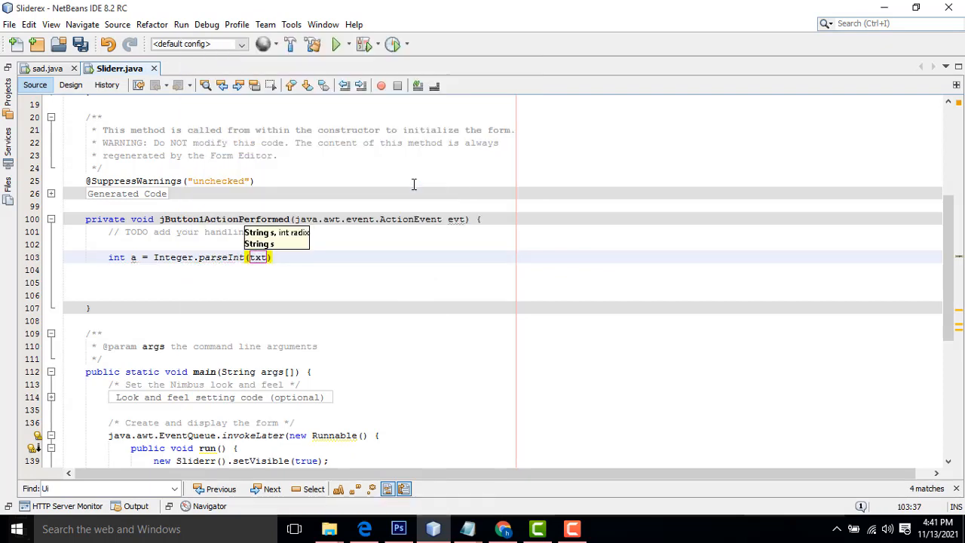
pyautogui.write('val.')
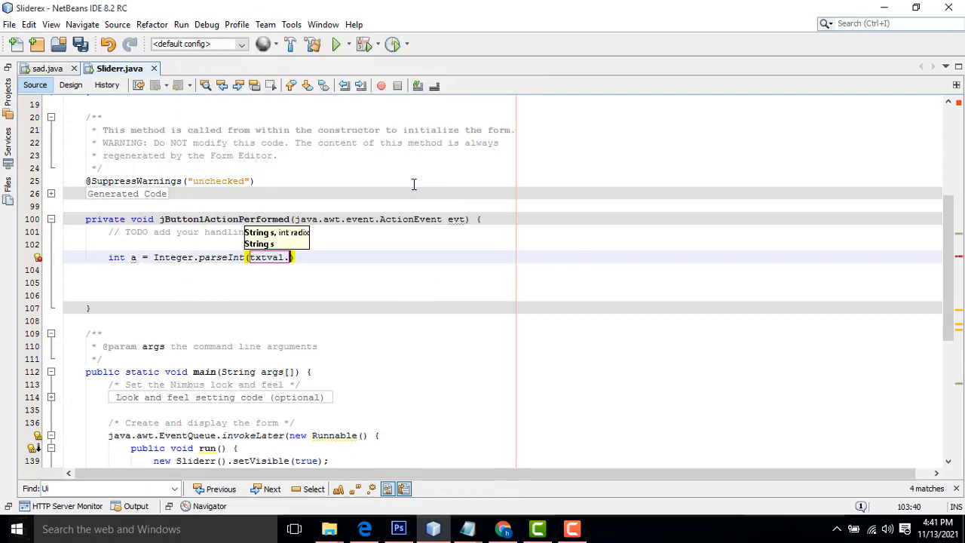
pyautogui.write('getText(')
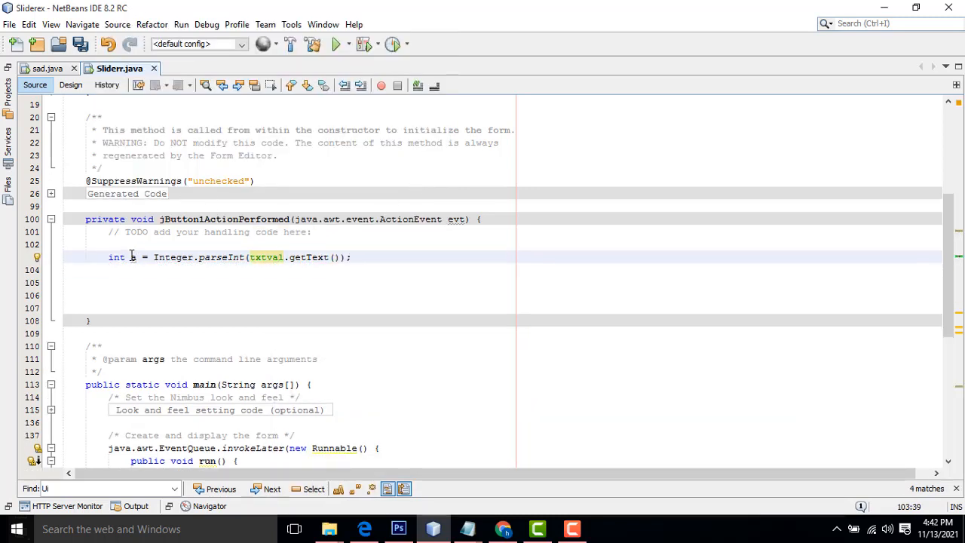
pyautogui.click(70, 84)
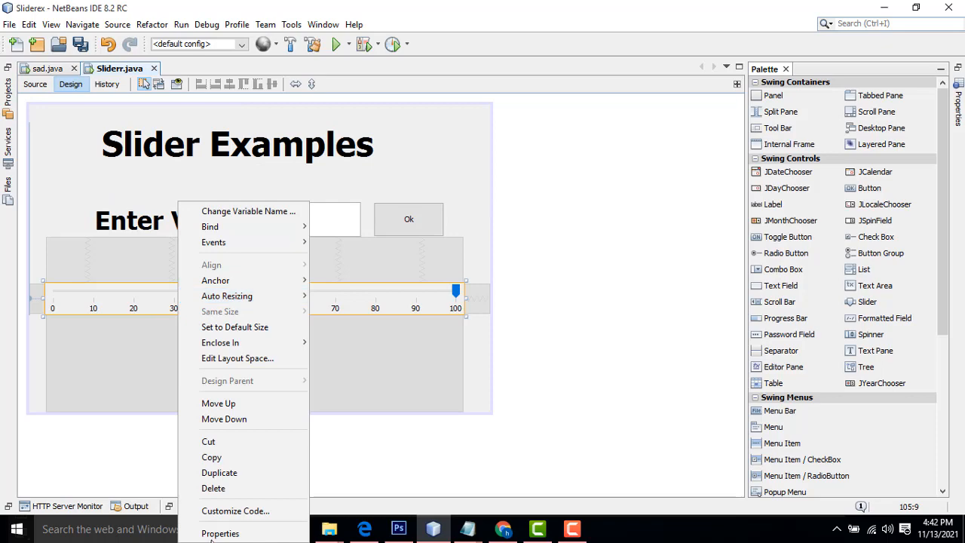
# Check the slider's variable name jSlider1 via its properties and rename prompt.
pyautogui.click(220, 533)
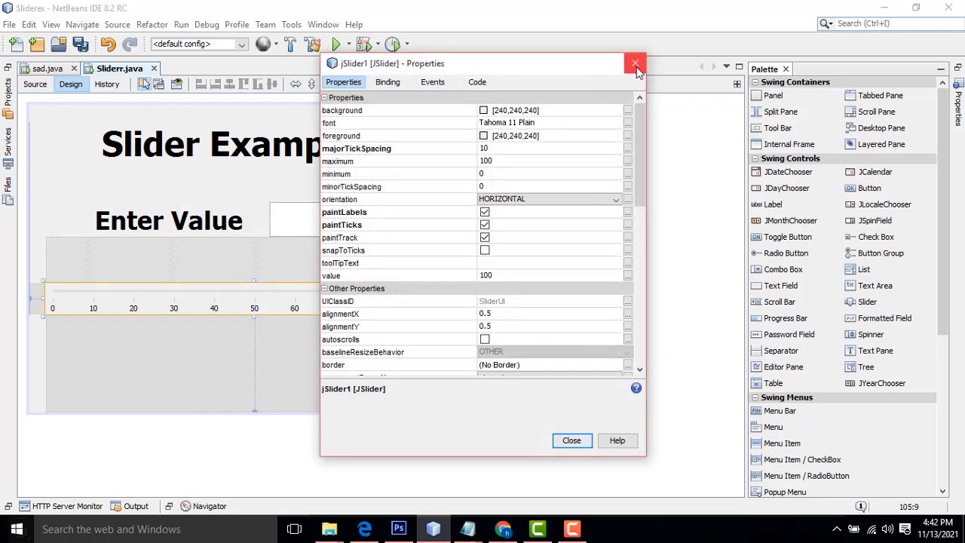
pyautogui.click(635, 64)
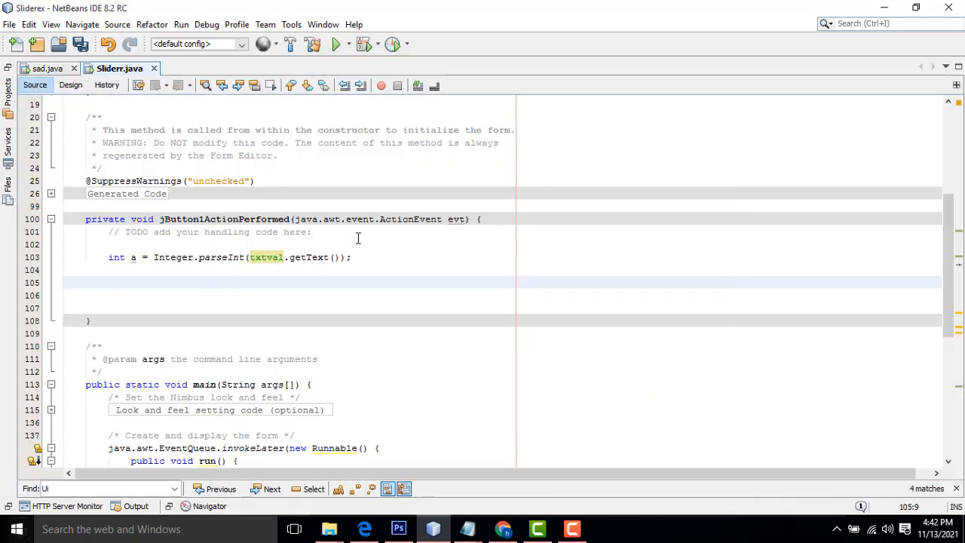
pyautogui.click(69, 85)
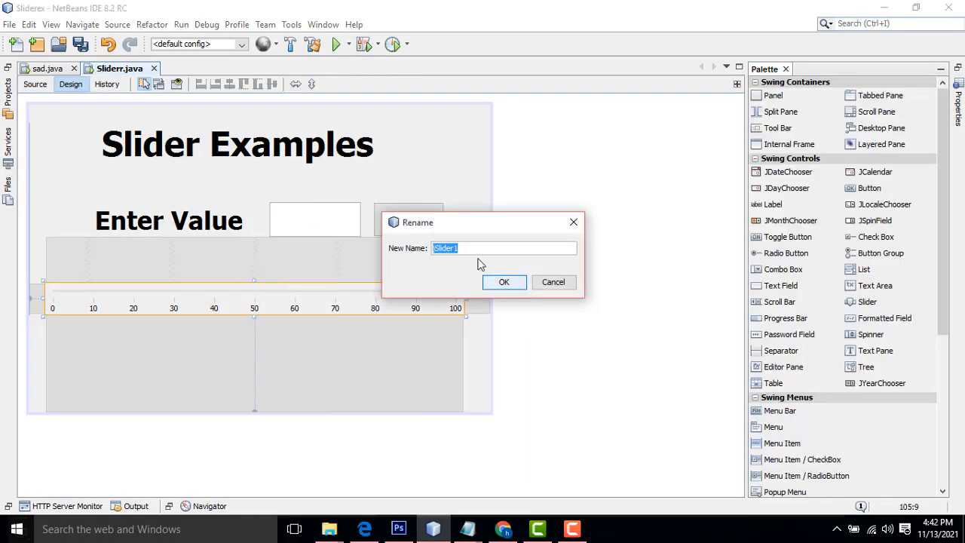
pyautogui.click(504, 282)
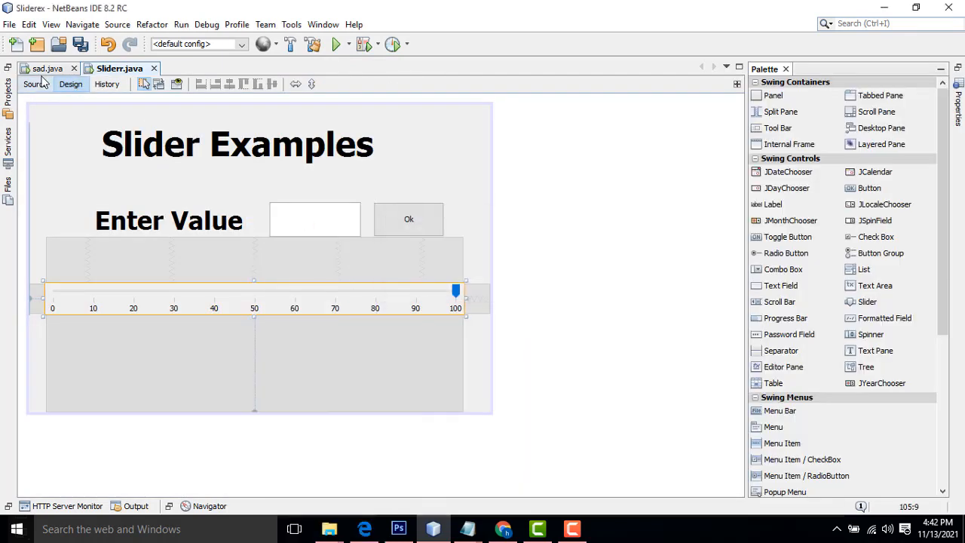
# Add jSlider1.setValue(a); to the handler and run the project.
pyautogui.click(35, 84)
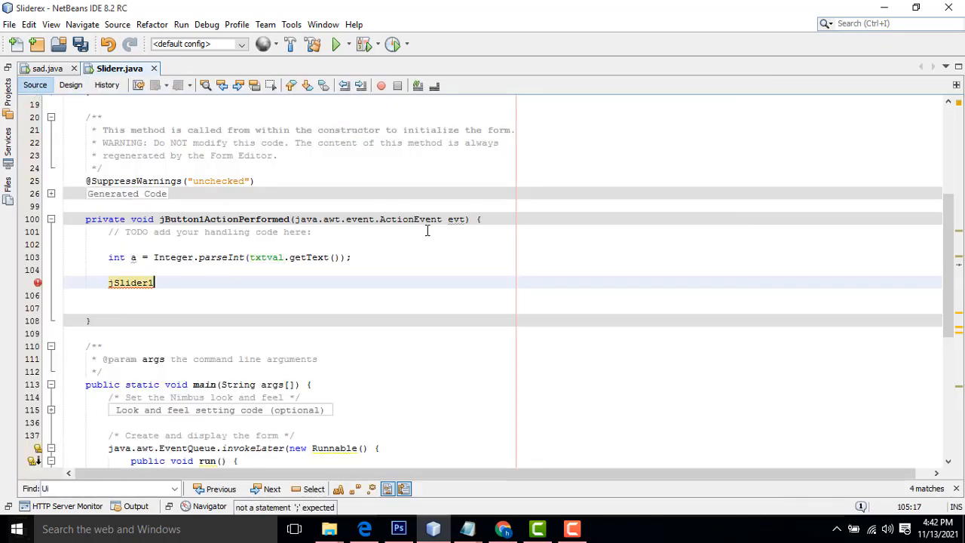
pyautogui.write('.setValue(a);')
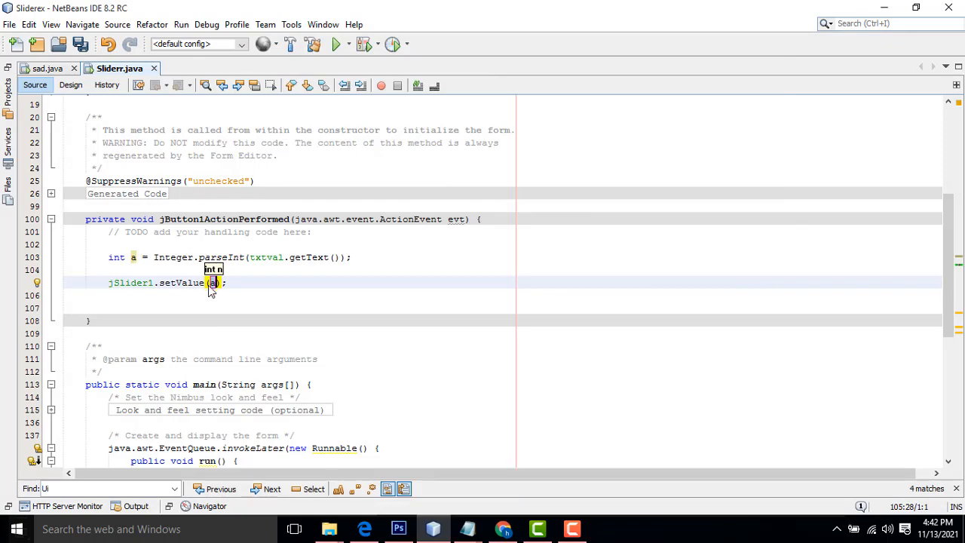
pyautogui.click(335, 43)
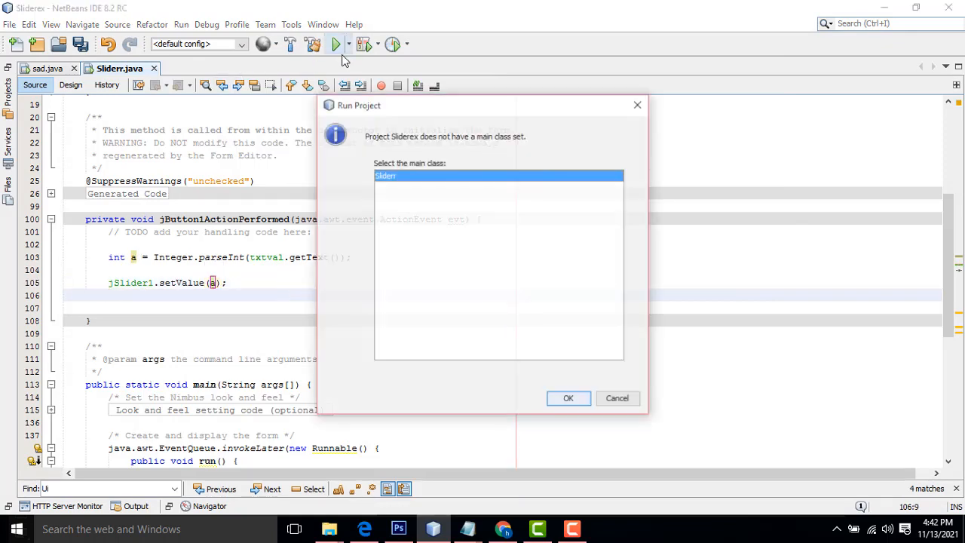
# Confirm Sliderr as main class and run the project, landing in the value field.
pyautogui.click(569, 398)
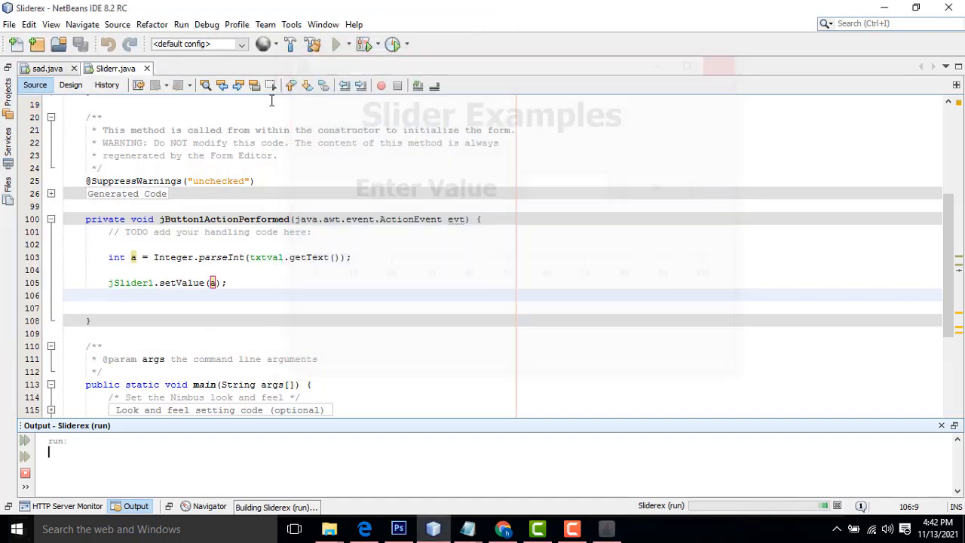
pyautogui.click(69, 85)
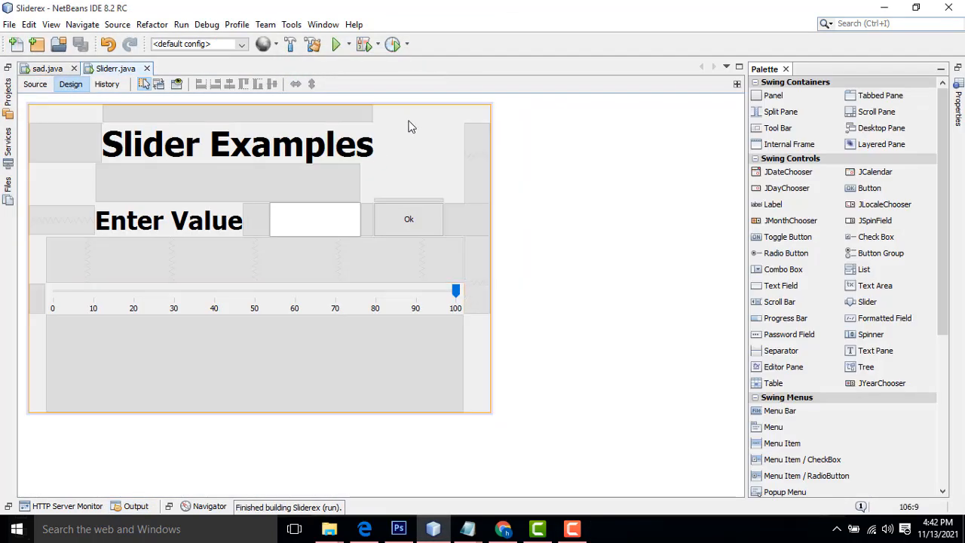
pyautogui.click(34, 84)
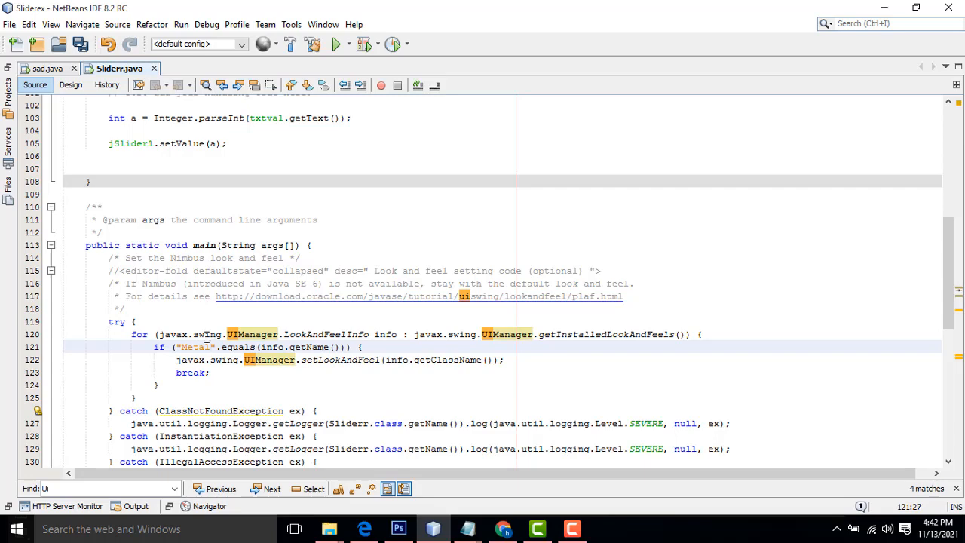
pyautogui.click(335, 44)
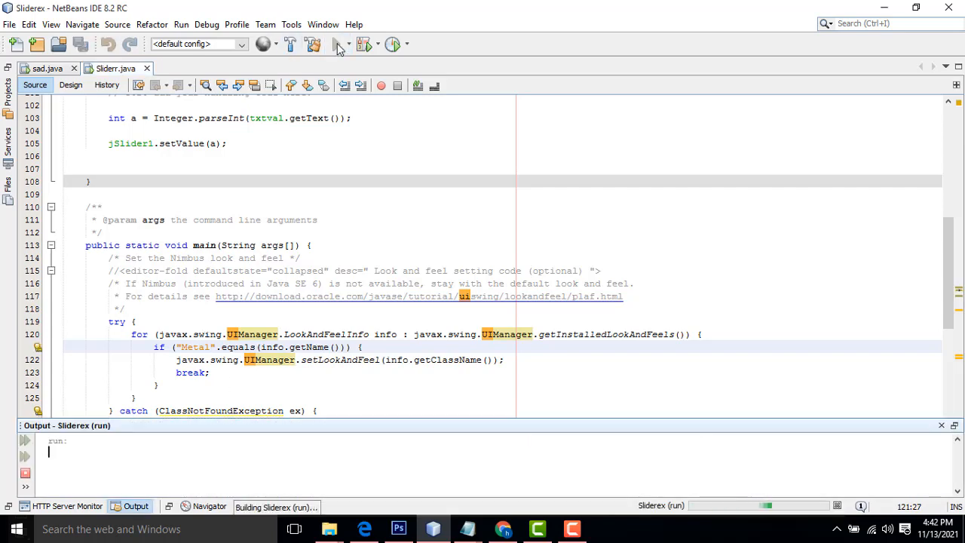
pyautogui.click(338, 43)
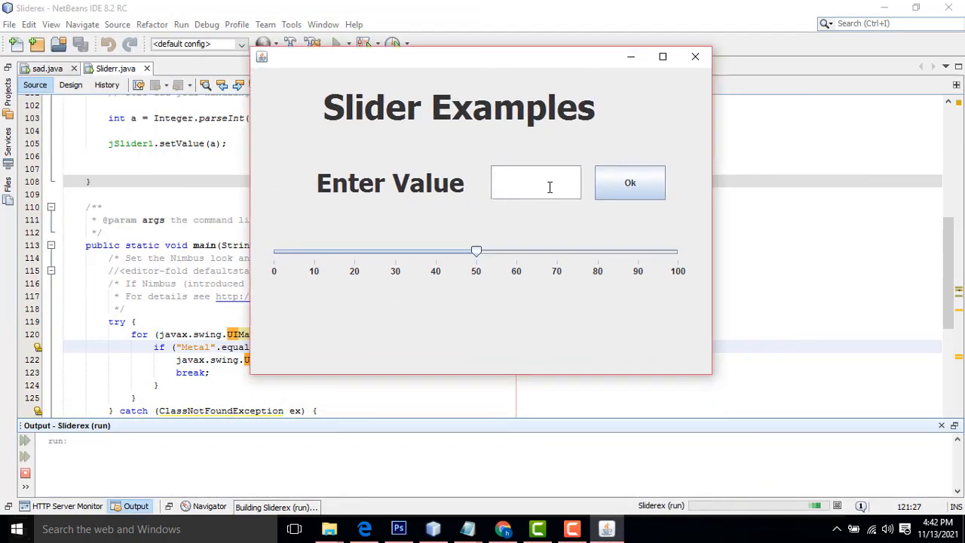
# Enter values such as 40, 90, 100 and 10 and apply Ok to move the slider.
pyautogui.write('40')
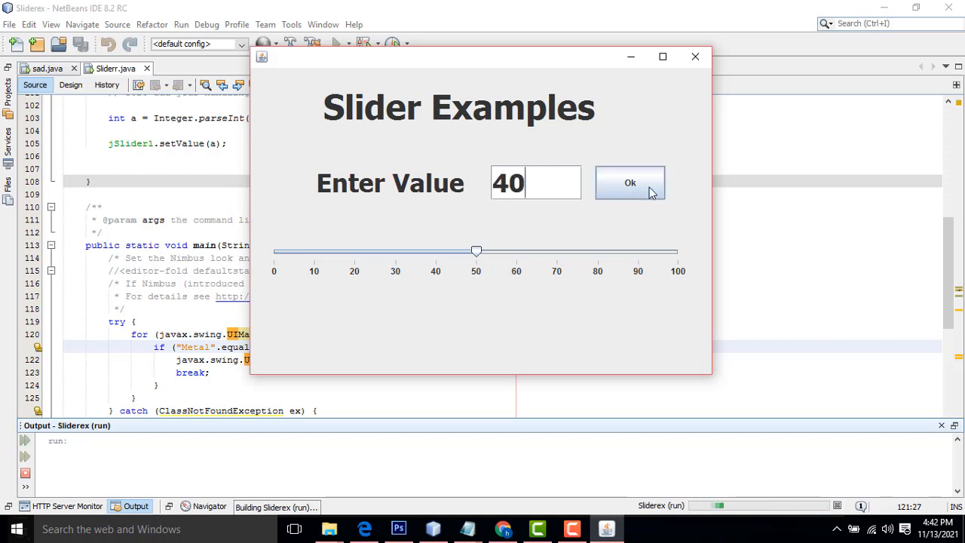
pyautogui.click(630, 182)
pyautogui.write('30')
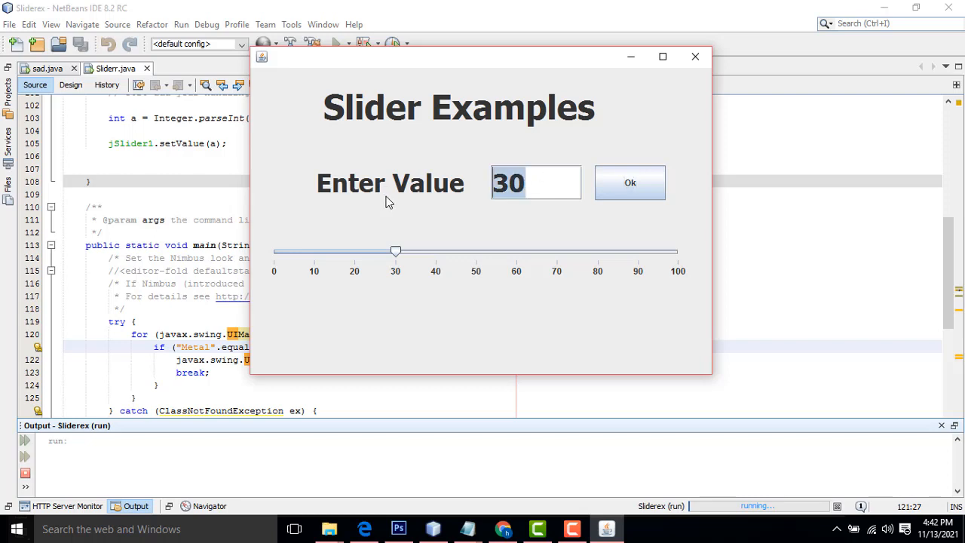
pyautogui.write('90')
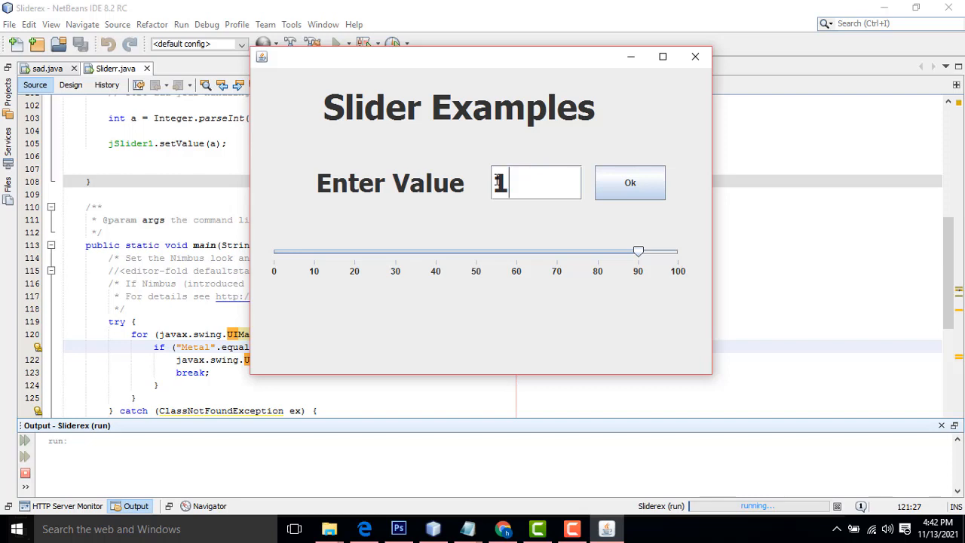
pyautogui.write('00')
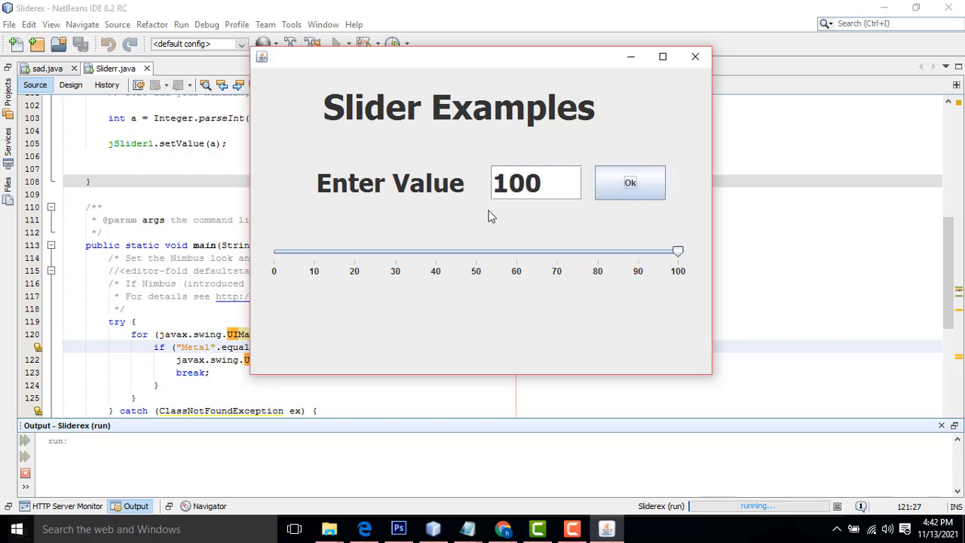
pyautogui.moveTo(708, 138)
pyautogui.write('1')
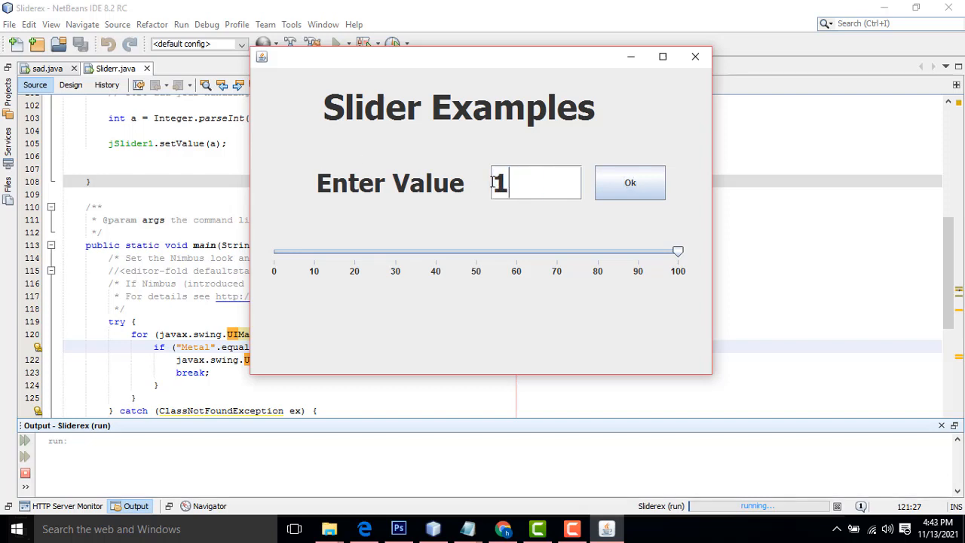
pyautogui.click(630, 183)
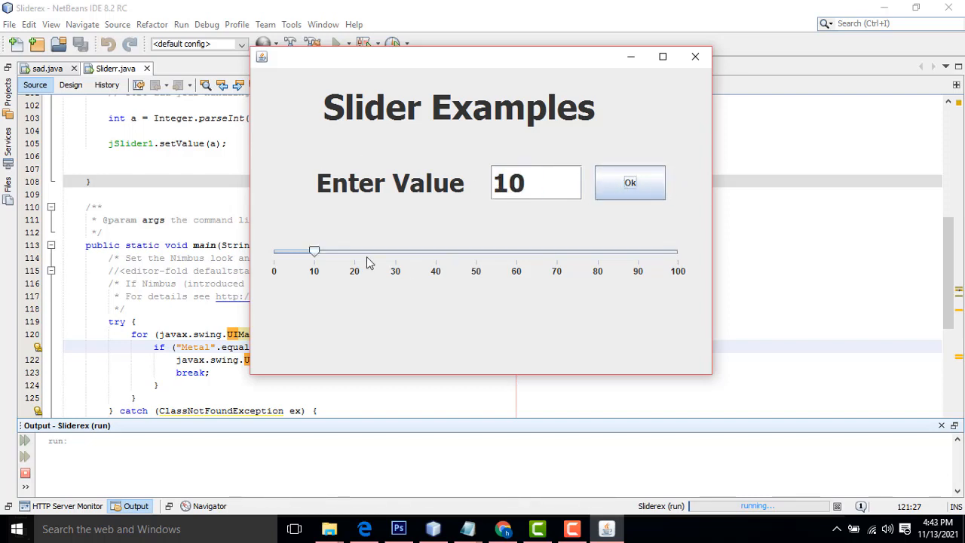
pyautogui.moveTo(741, 133)
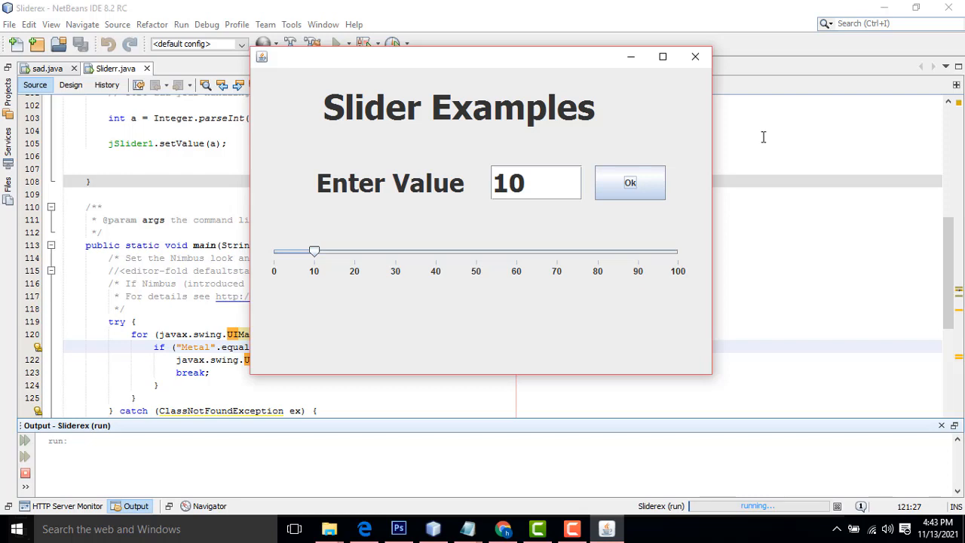
# Drag the slider knob by hand to about 20 and then on to 30.
pyautogui.moveTo(313, 251); pyautogui.dragTo(344, 250)
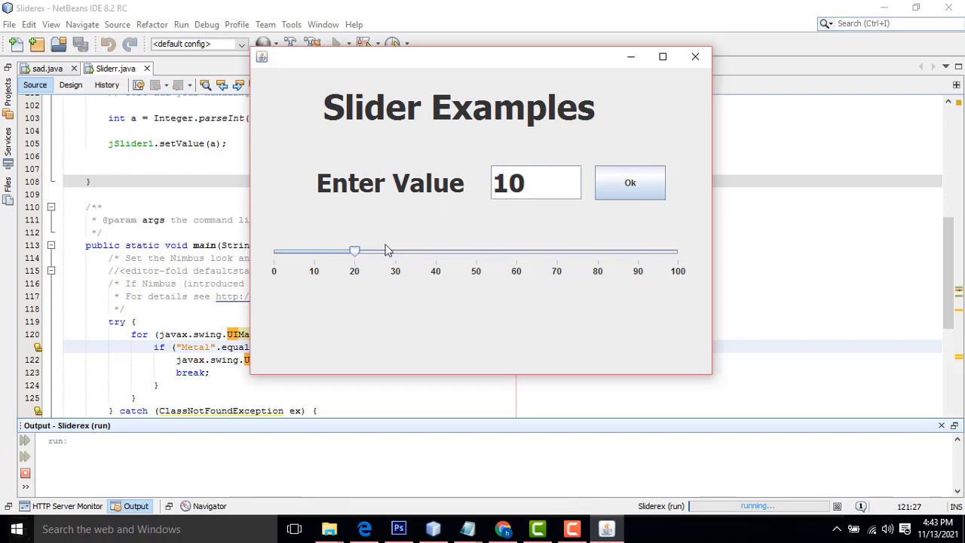
pyautogui.moveTo(354, 250); pyautogui.dragTo(395, 250)
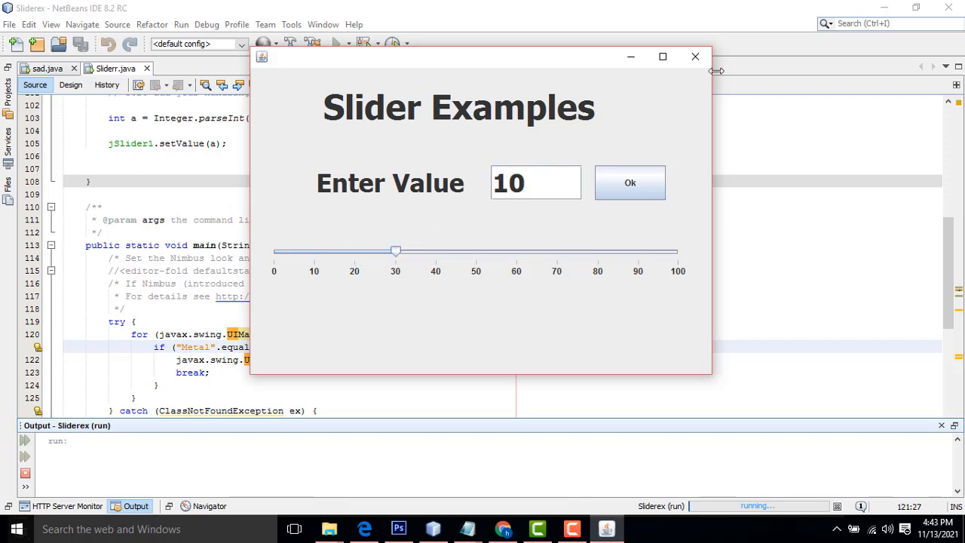